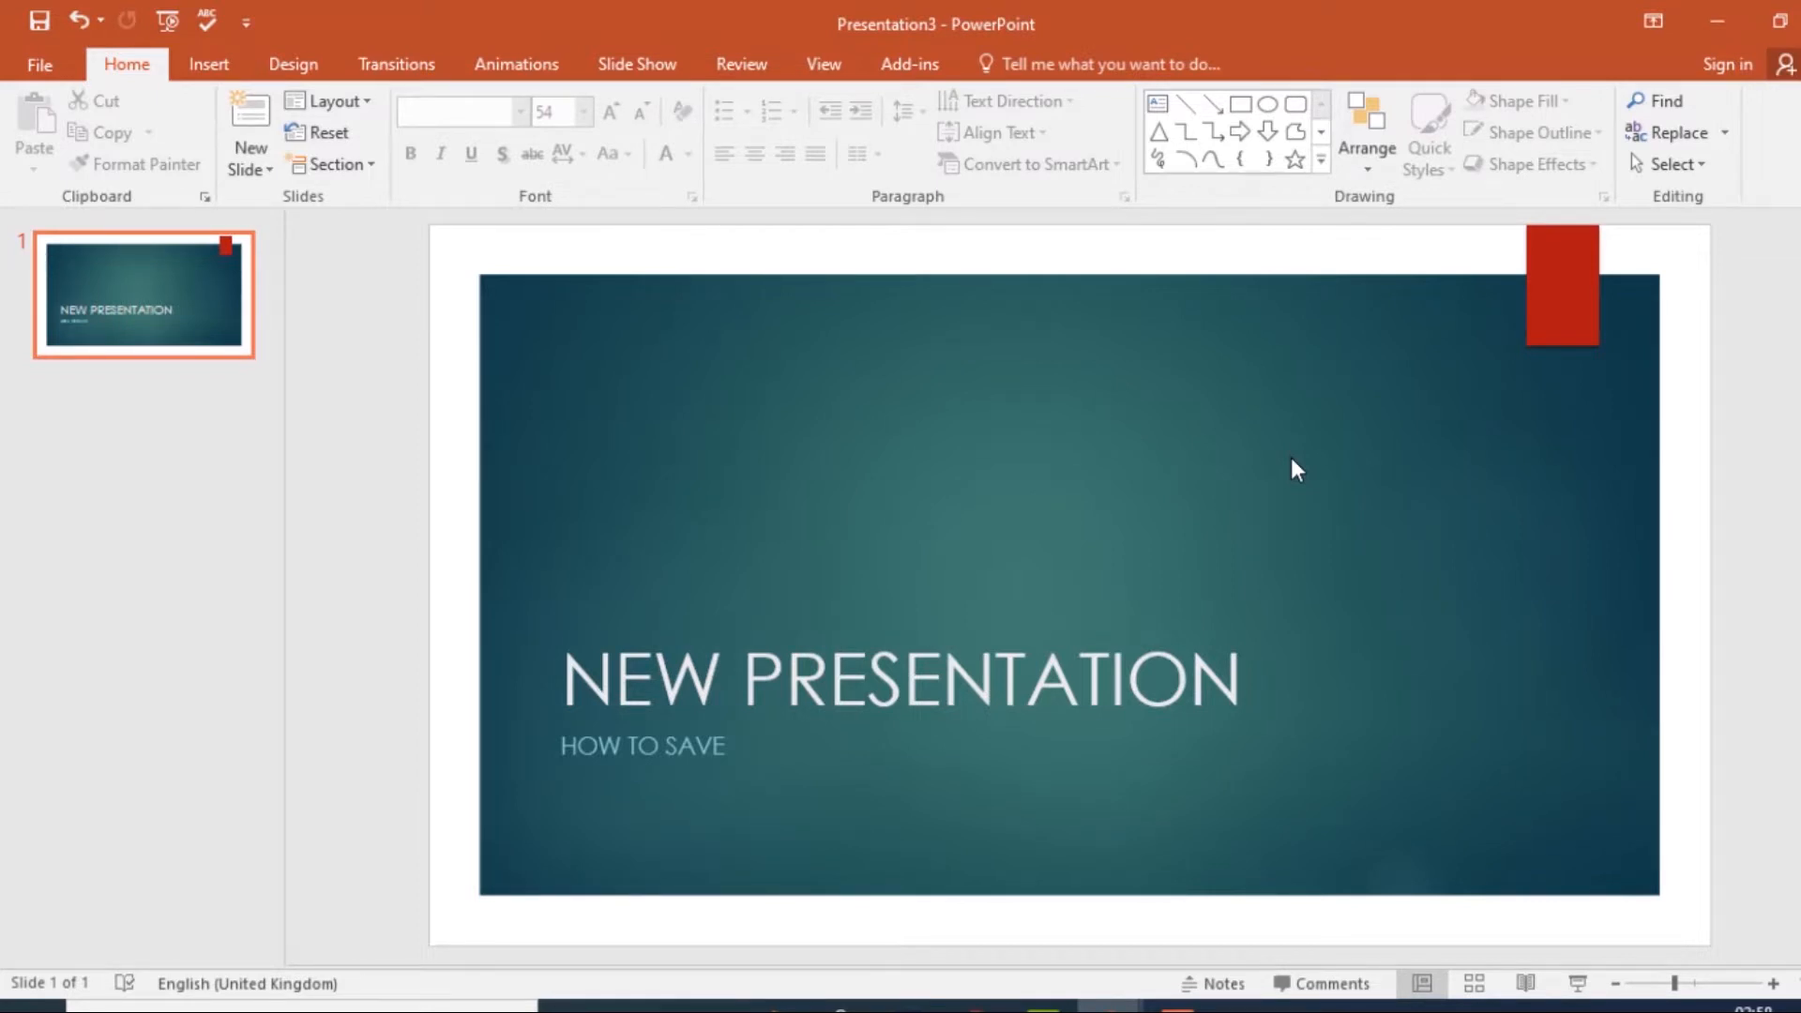
mouse_move(940, 501)
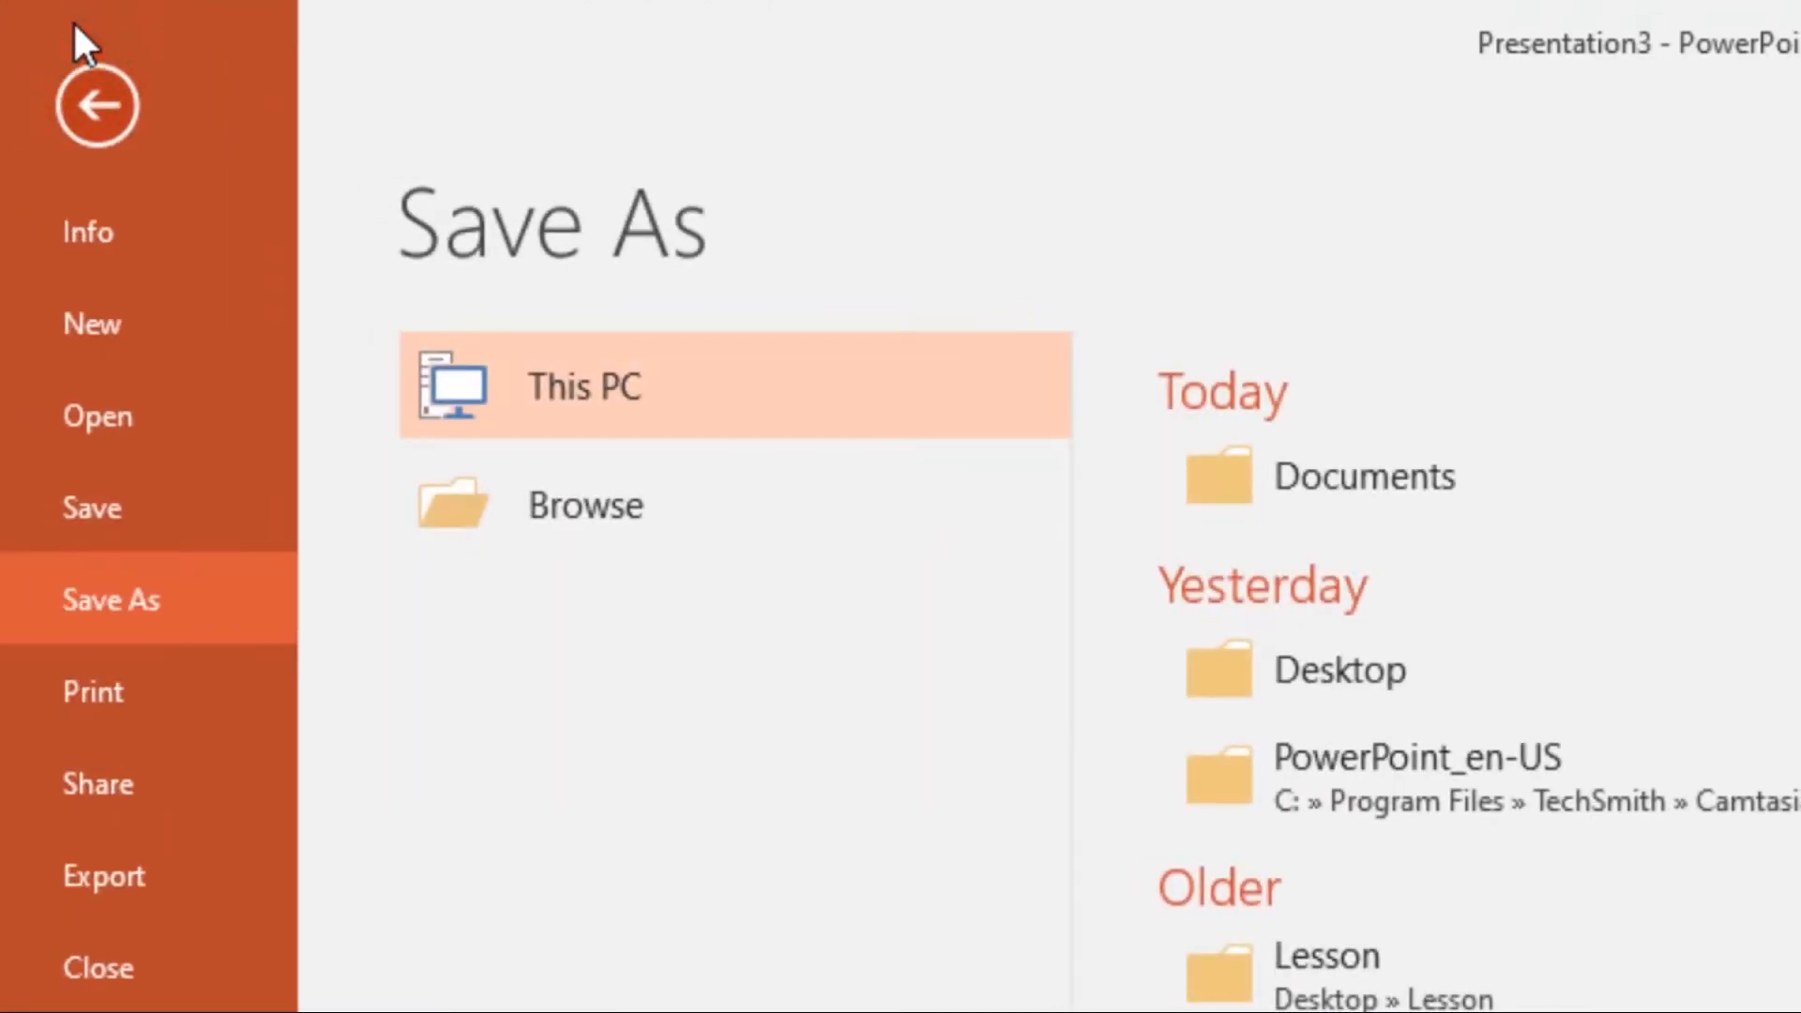
mouse_move(92, 68)
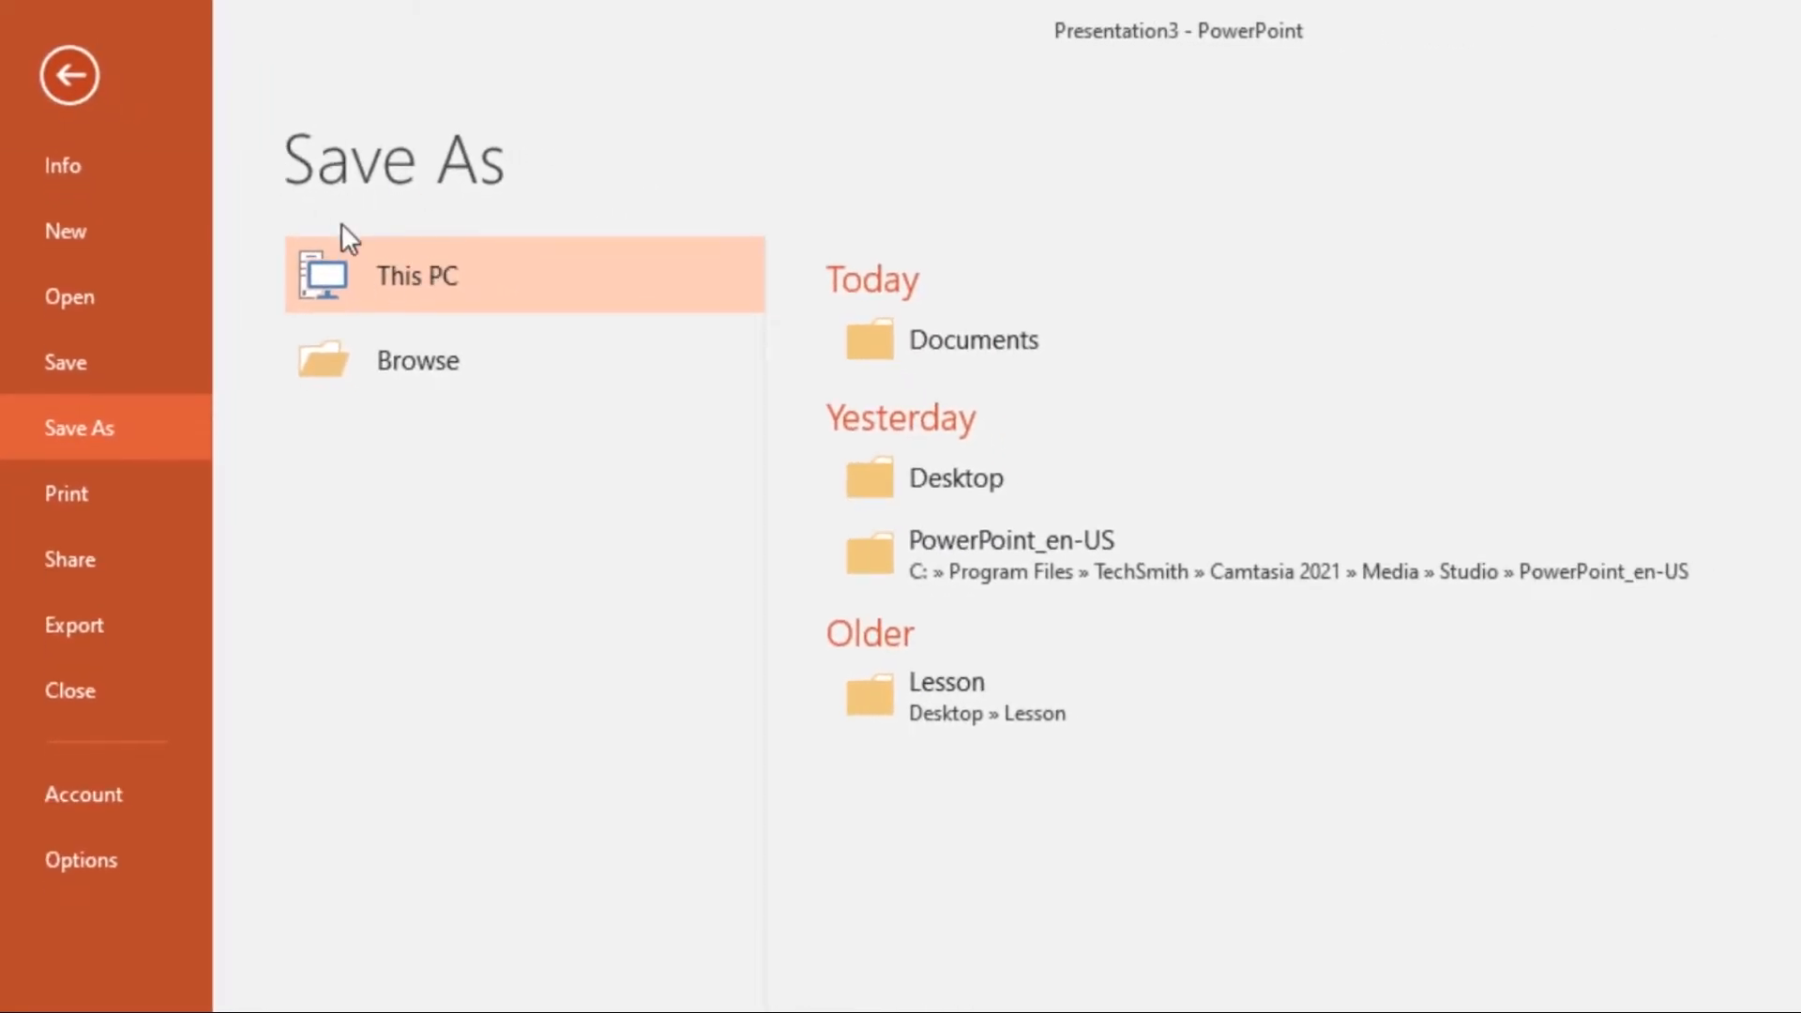
mouse_move(502, 236)
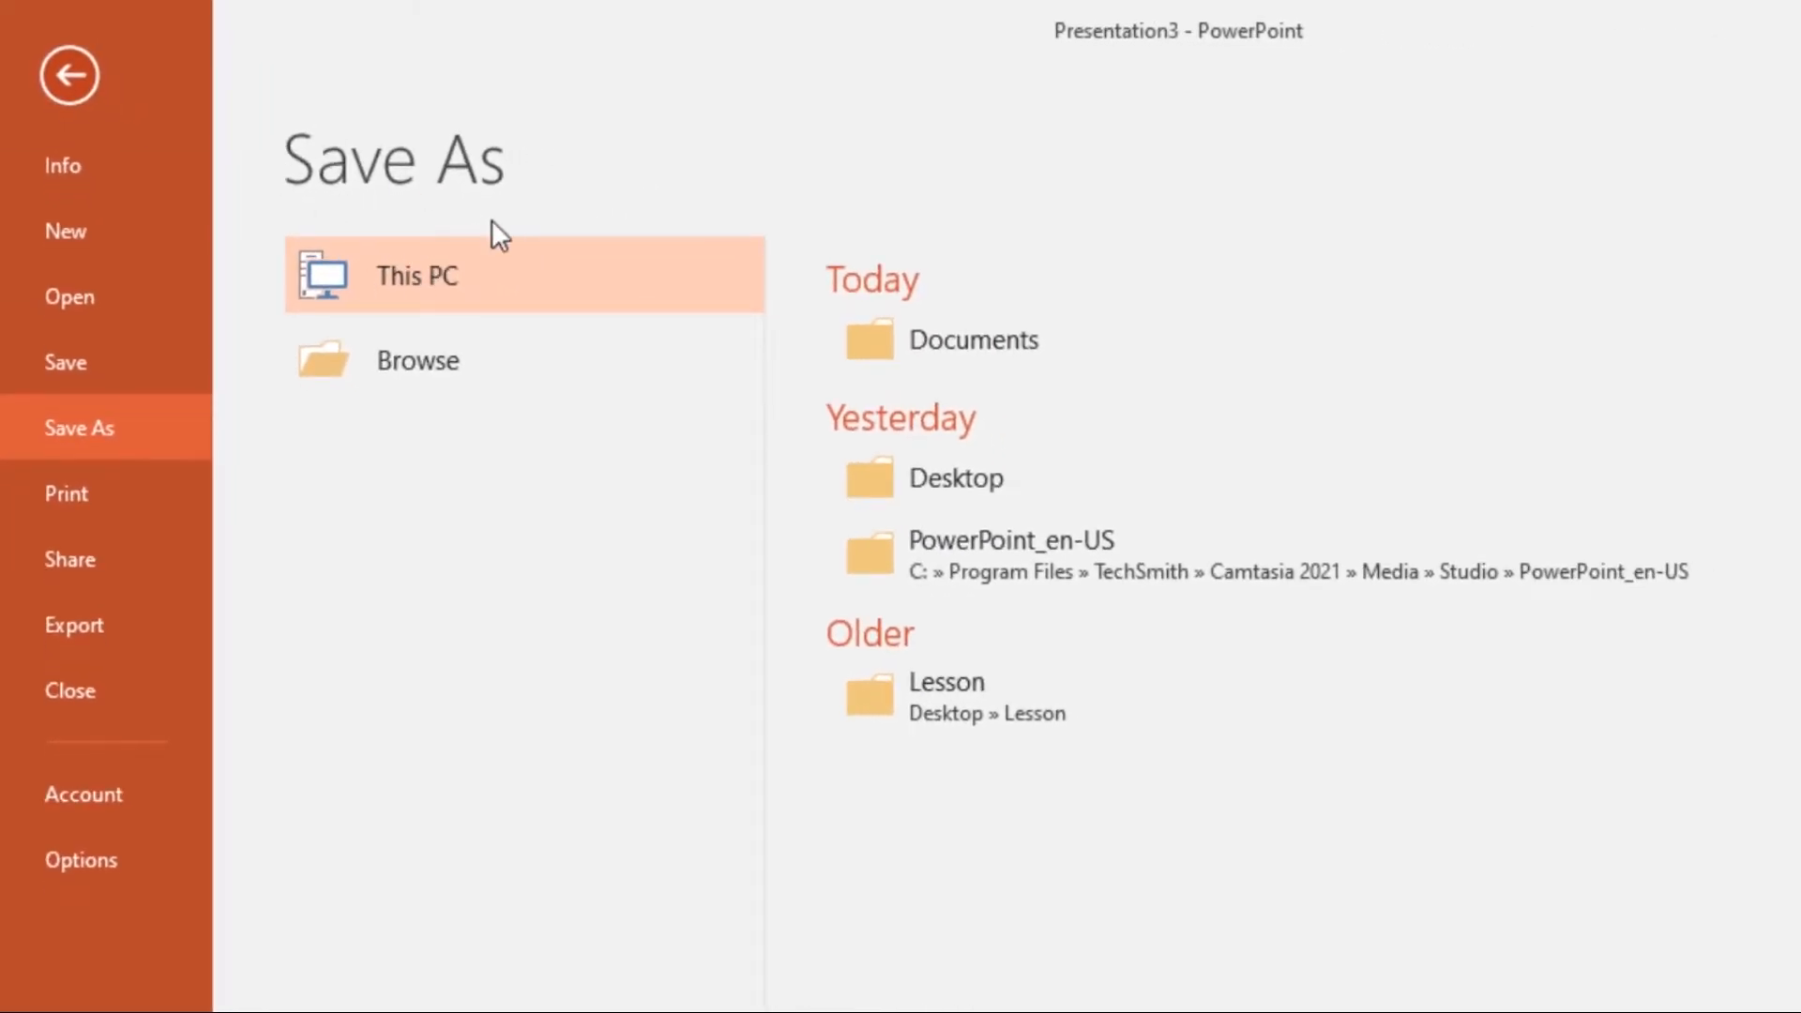
mouse_move(511, 445)
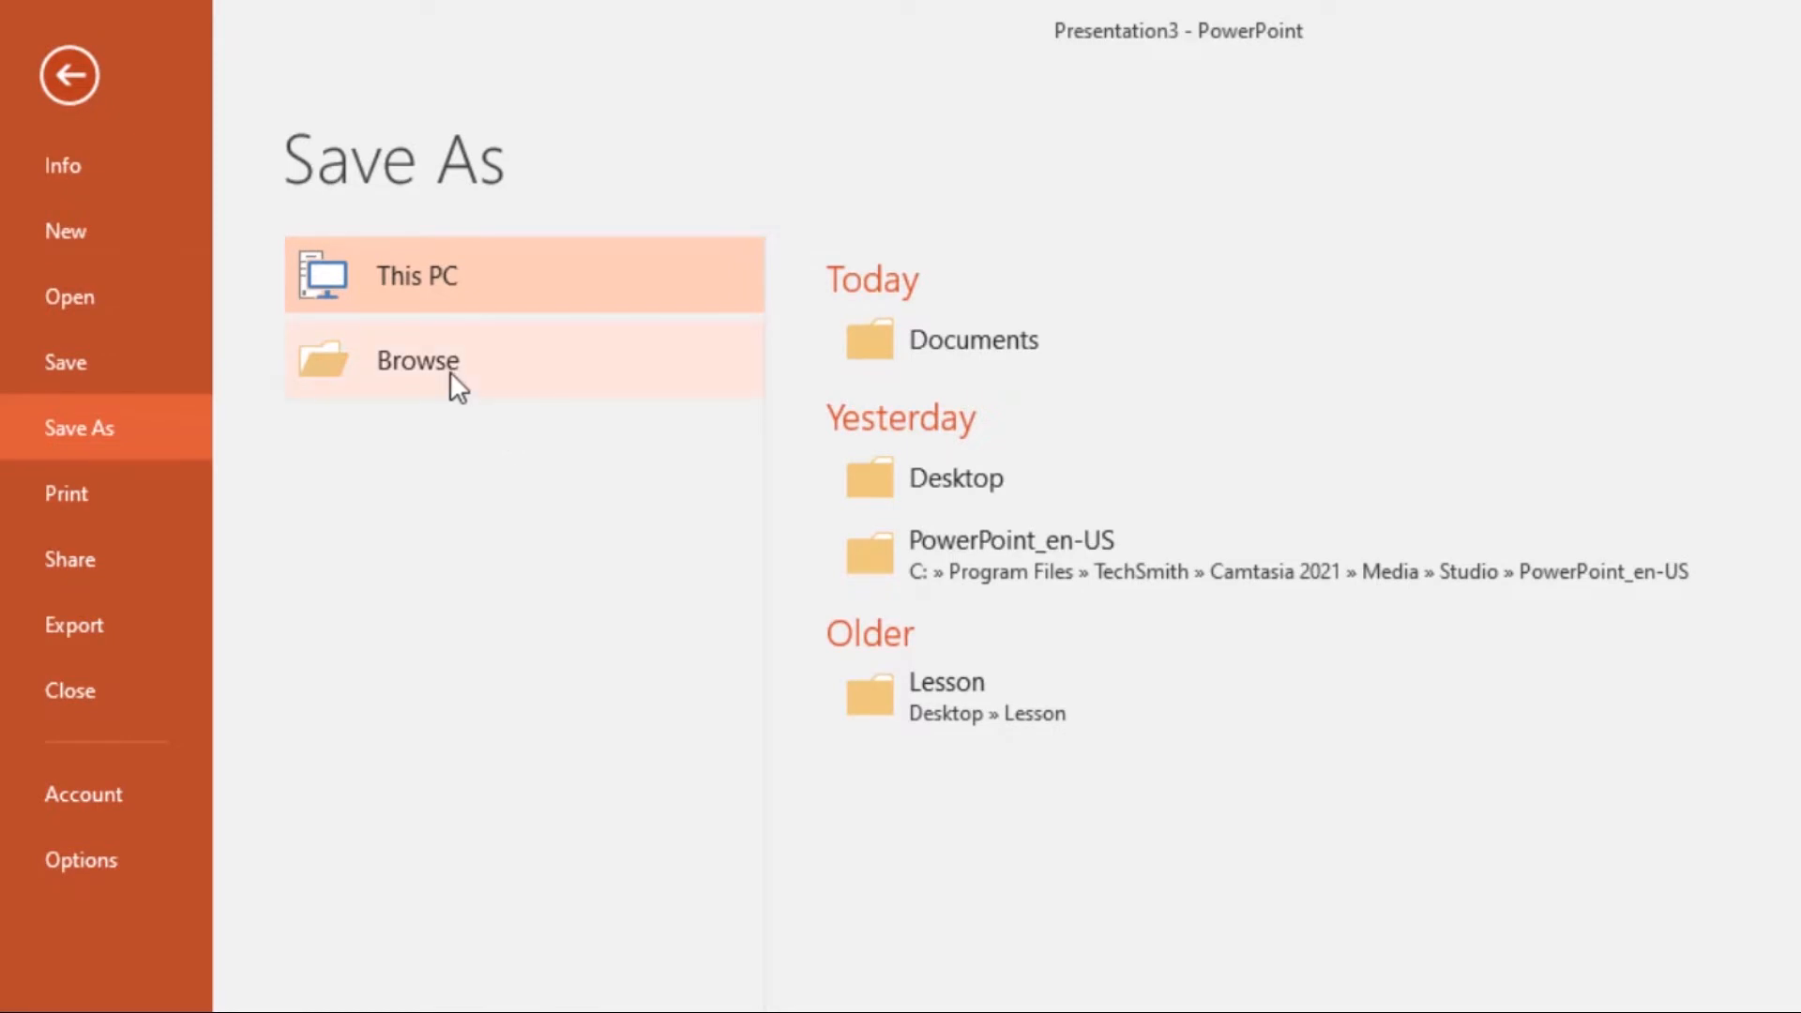
Save the title-slide presentation to the Desktop with the file name 'SAVE'.
left_click(416, 360)
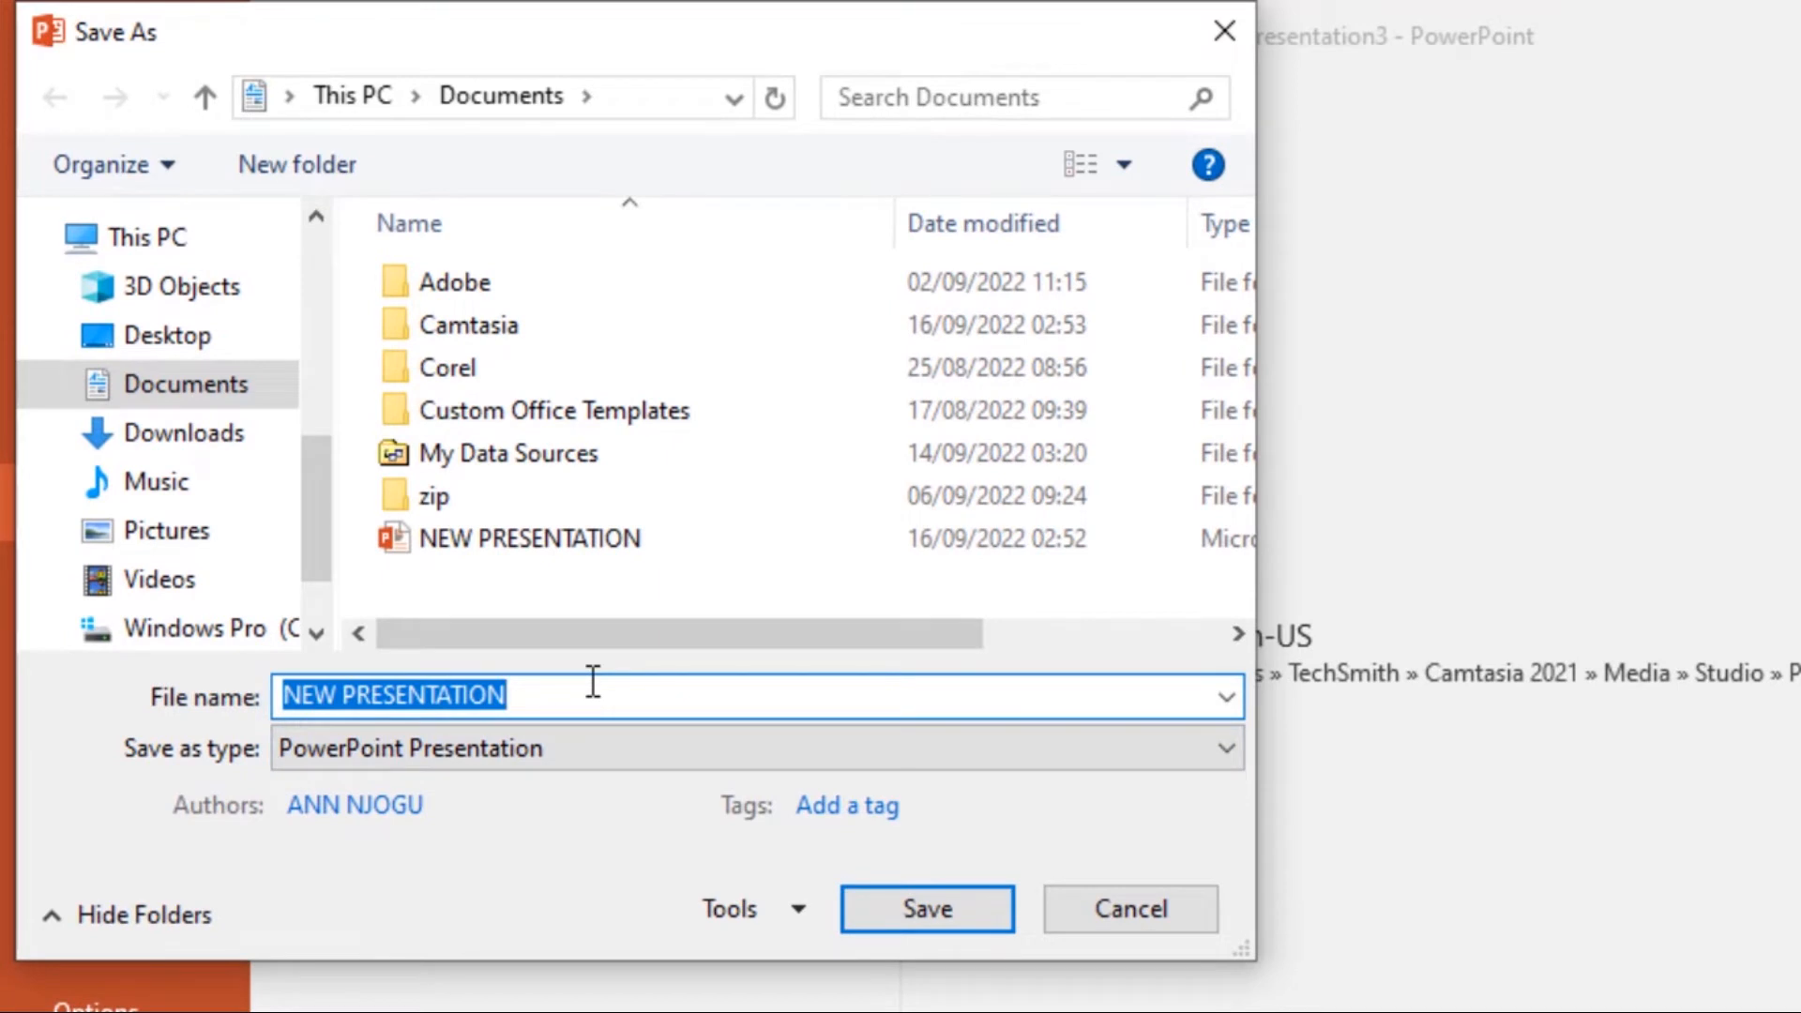
type("SAVE")
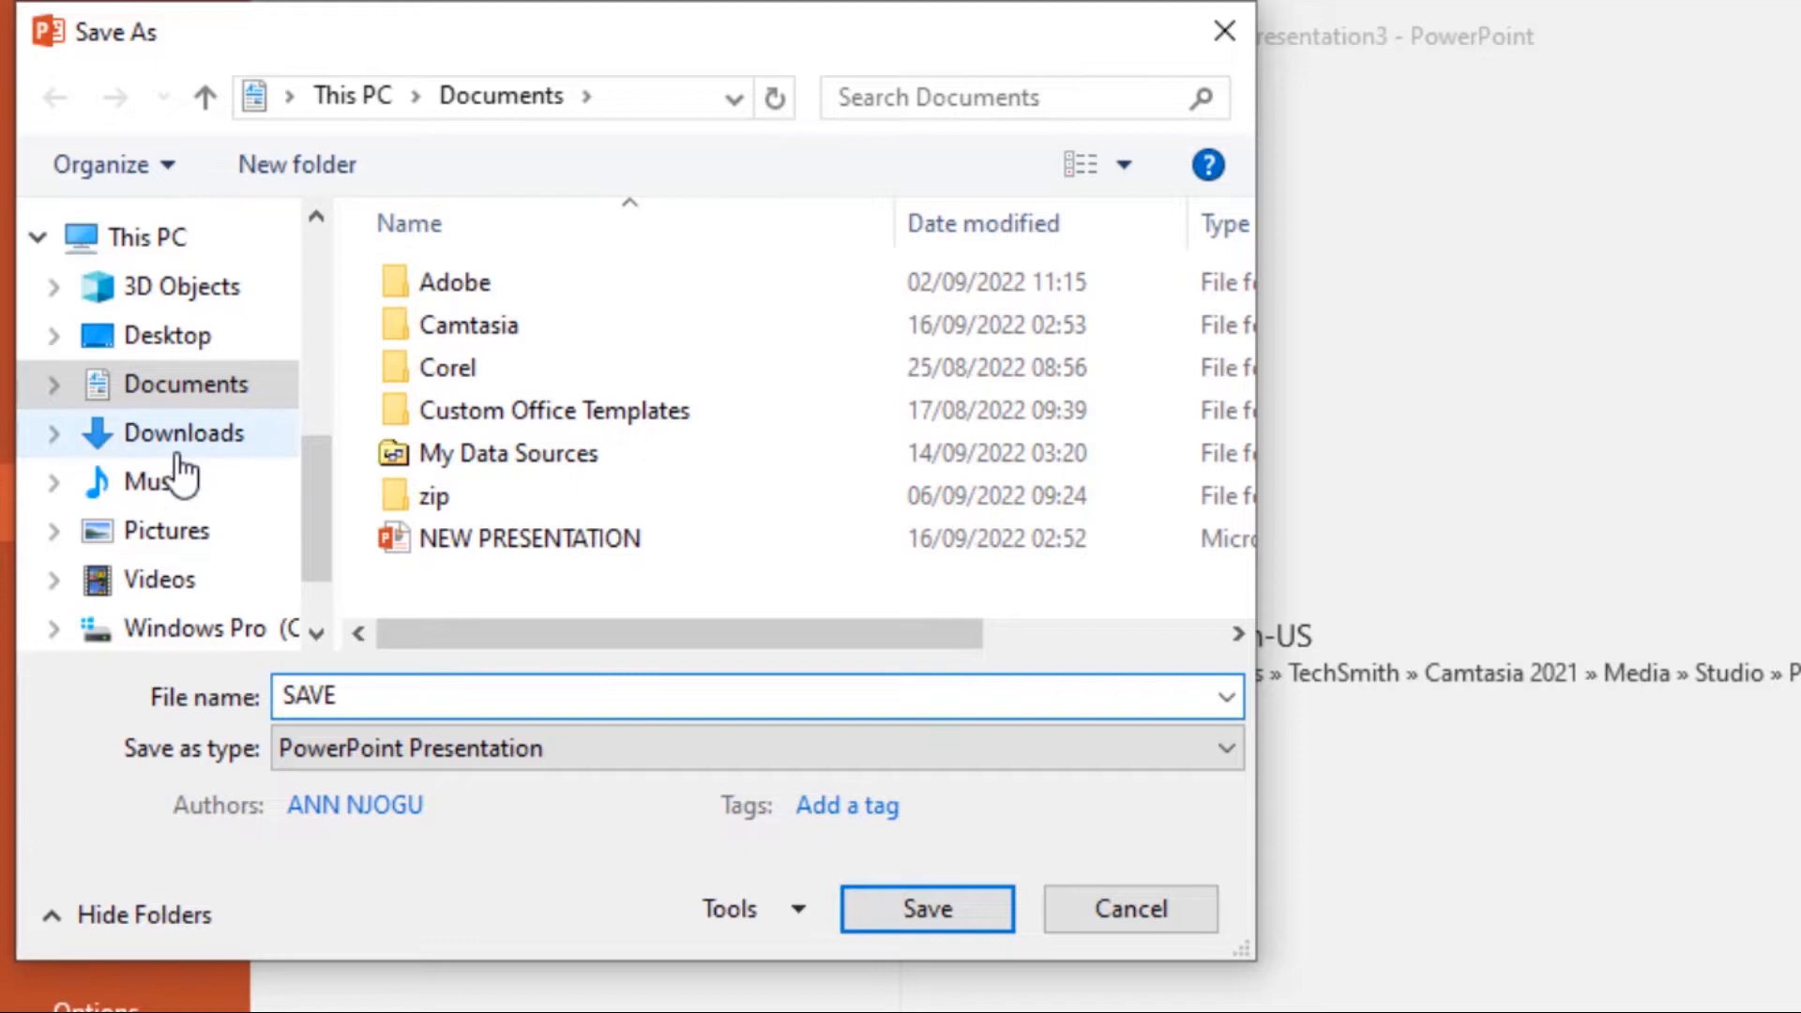
left_click(168, 334)
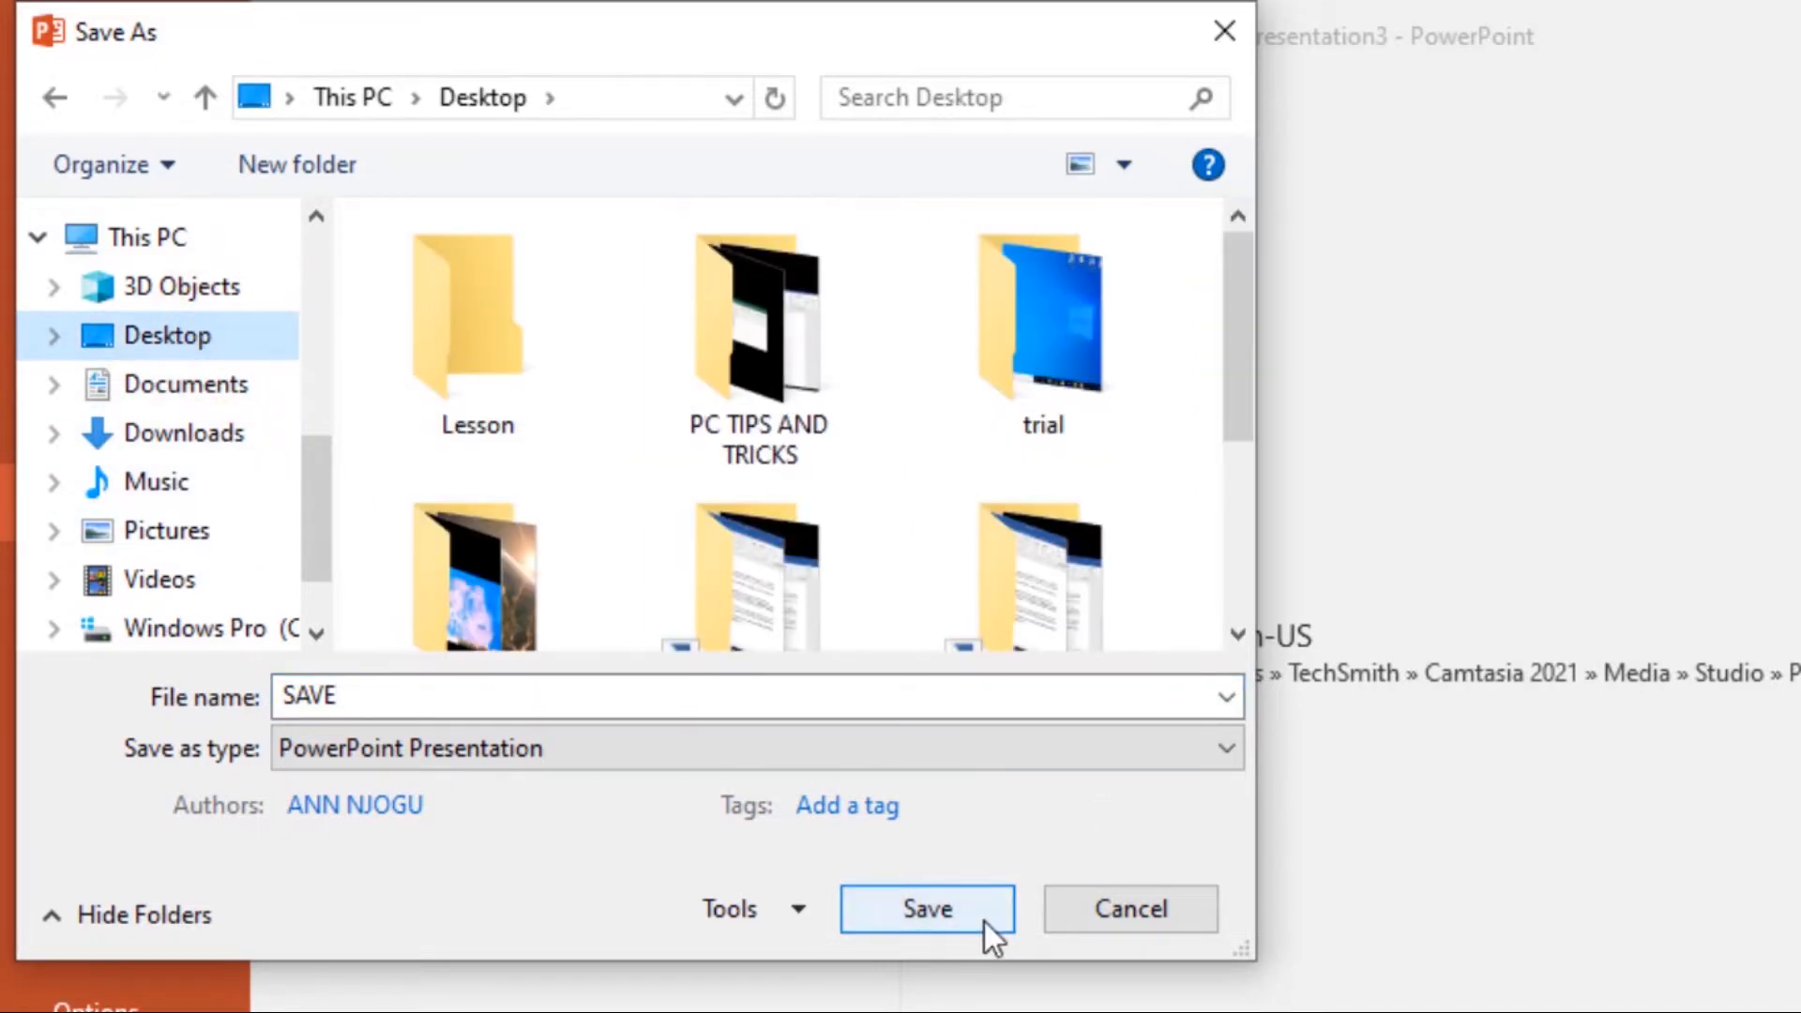
left_click(926, 909)
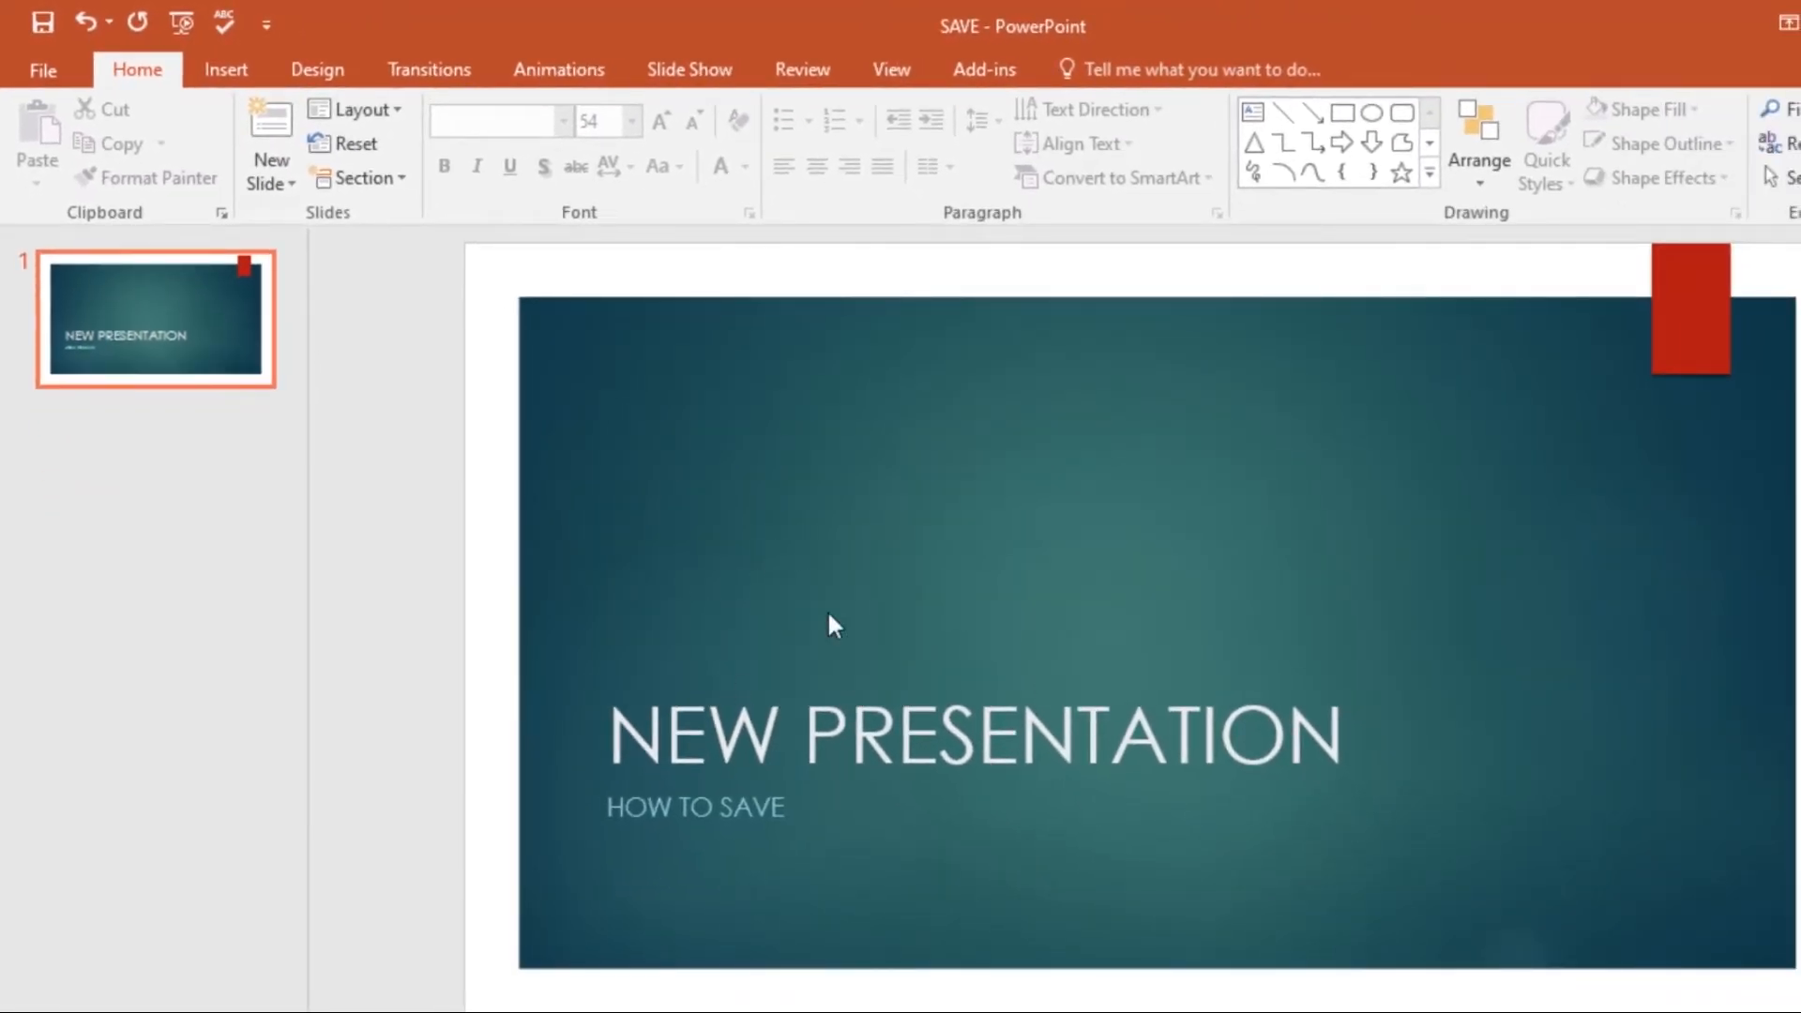
mouse_move(250, 321)
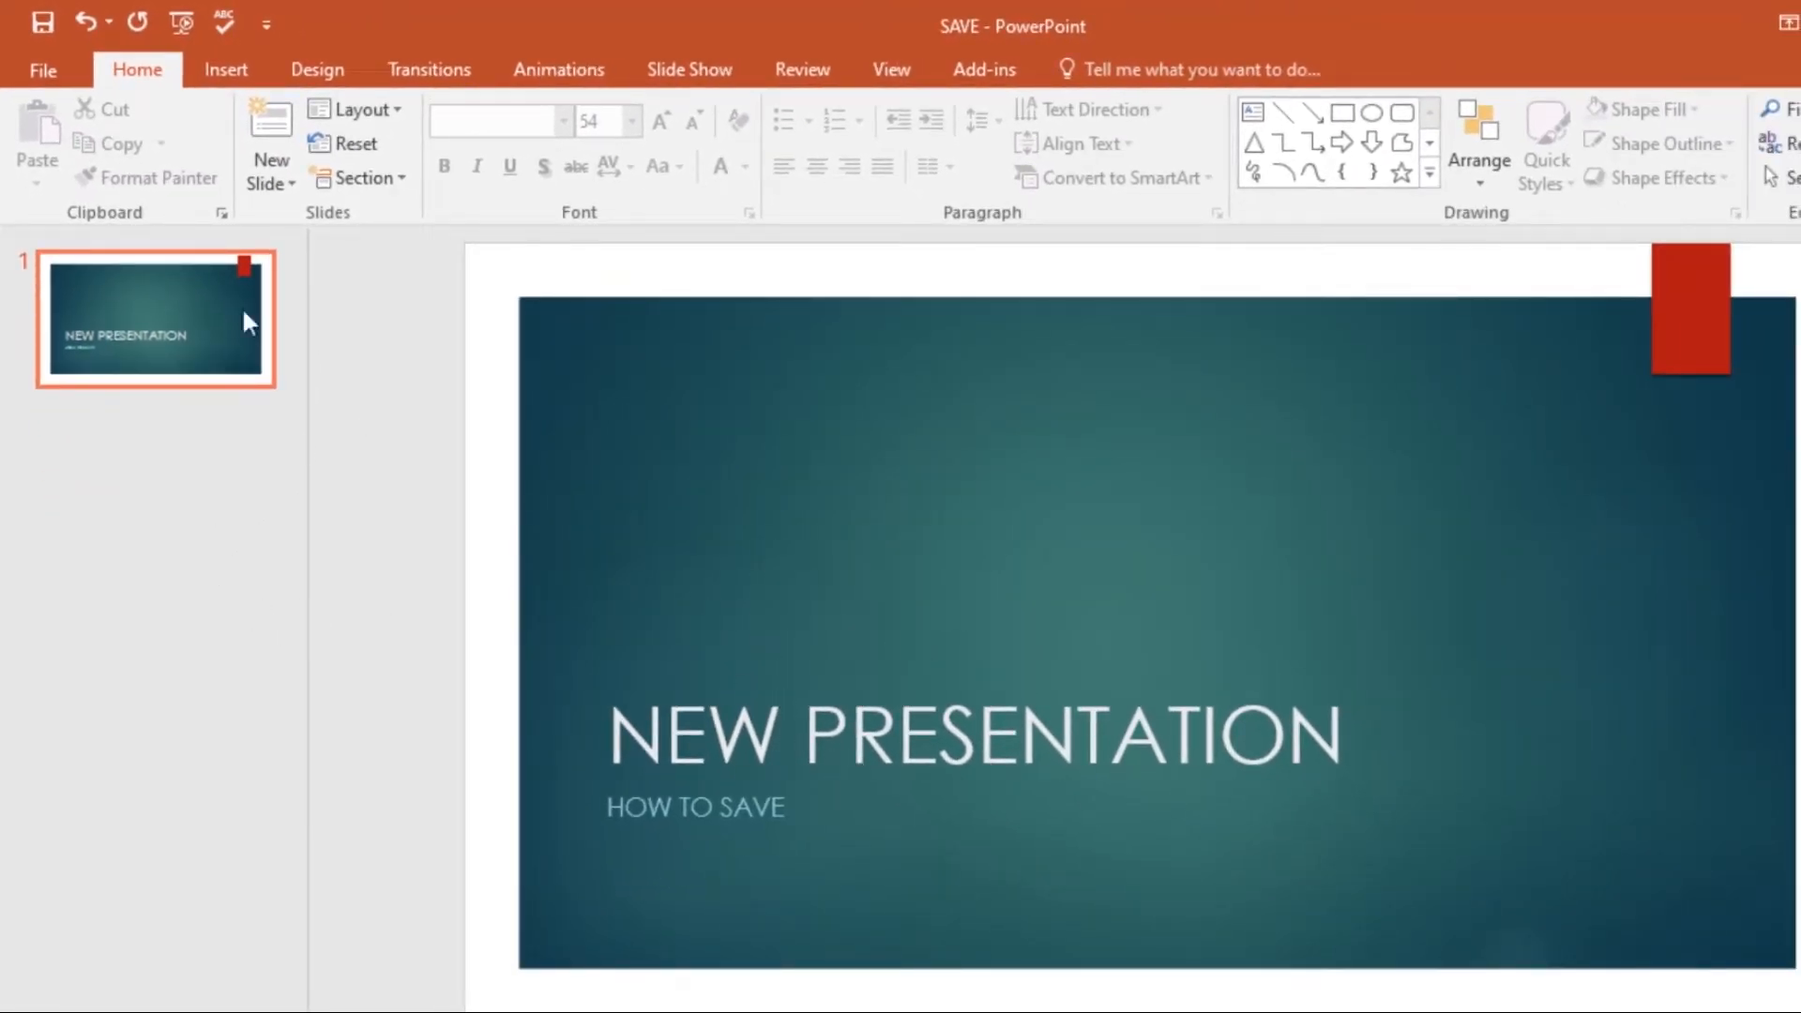
left_click(42, 22)
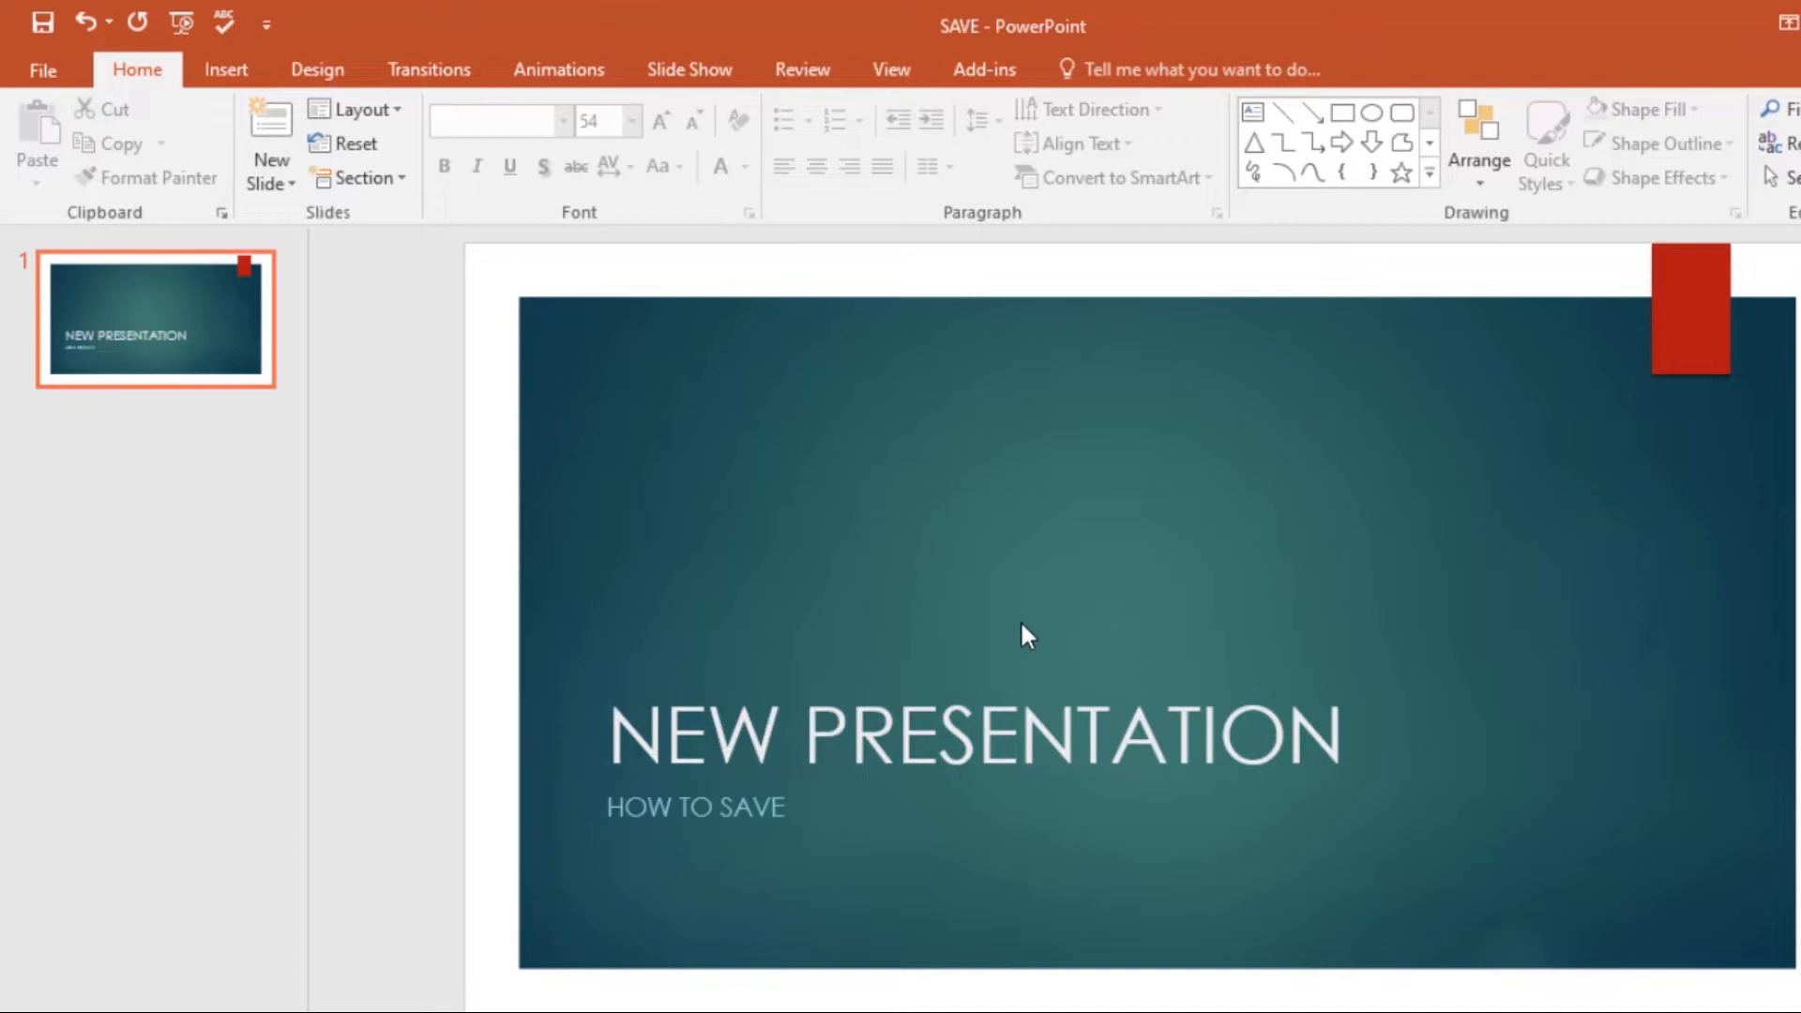
key("ctrl+s")
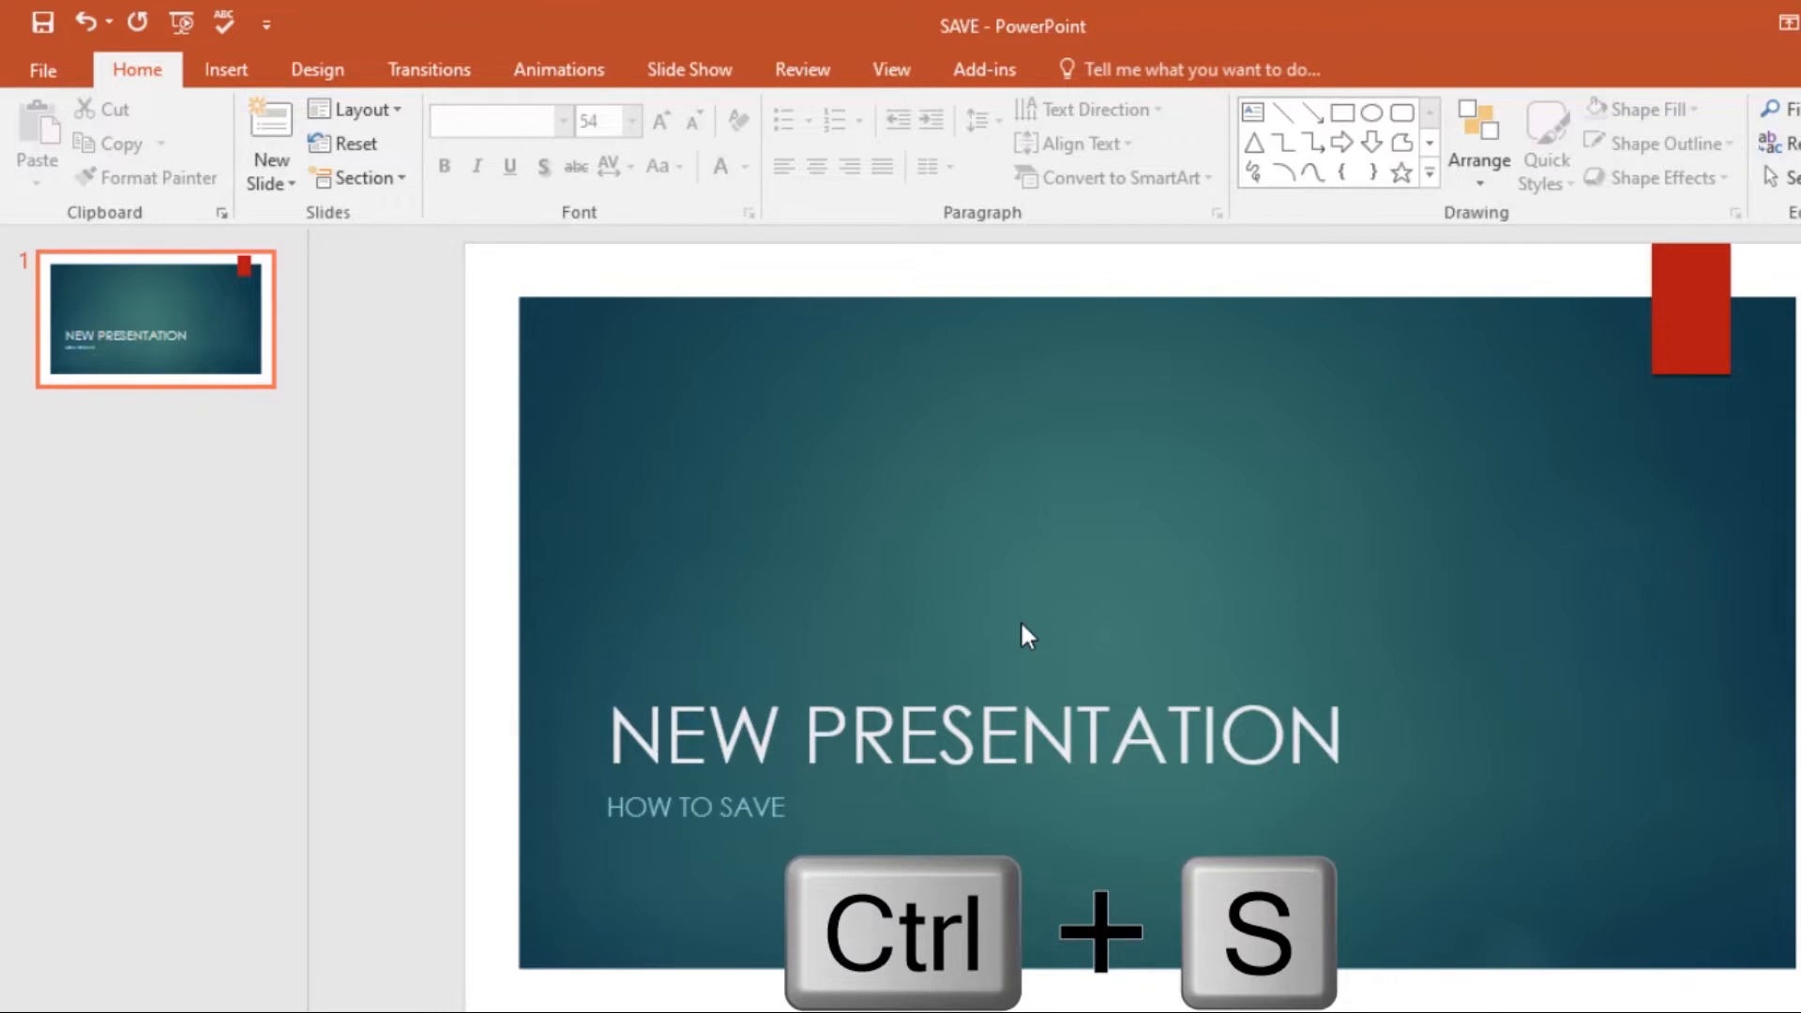
key("ctrl+s")
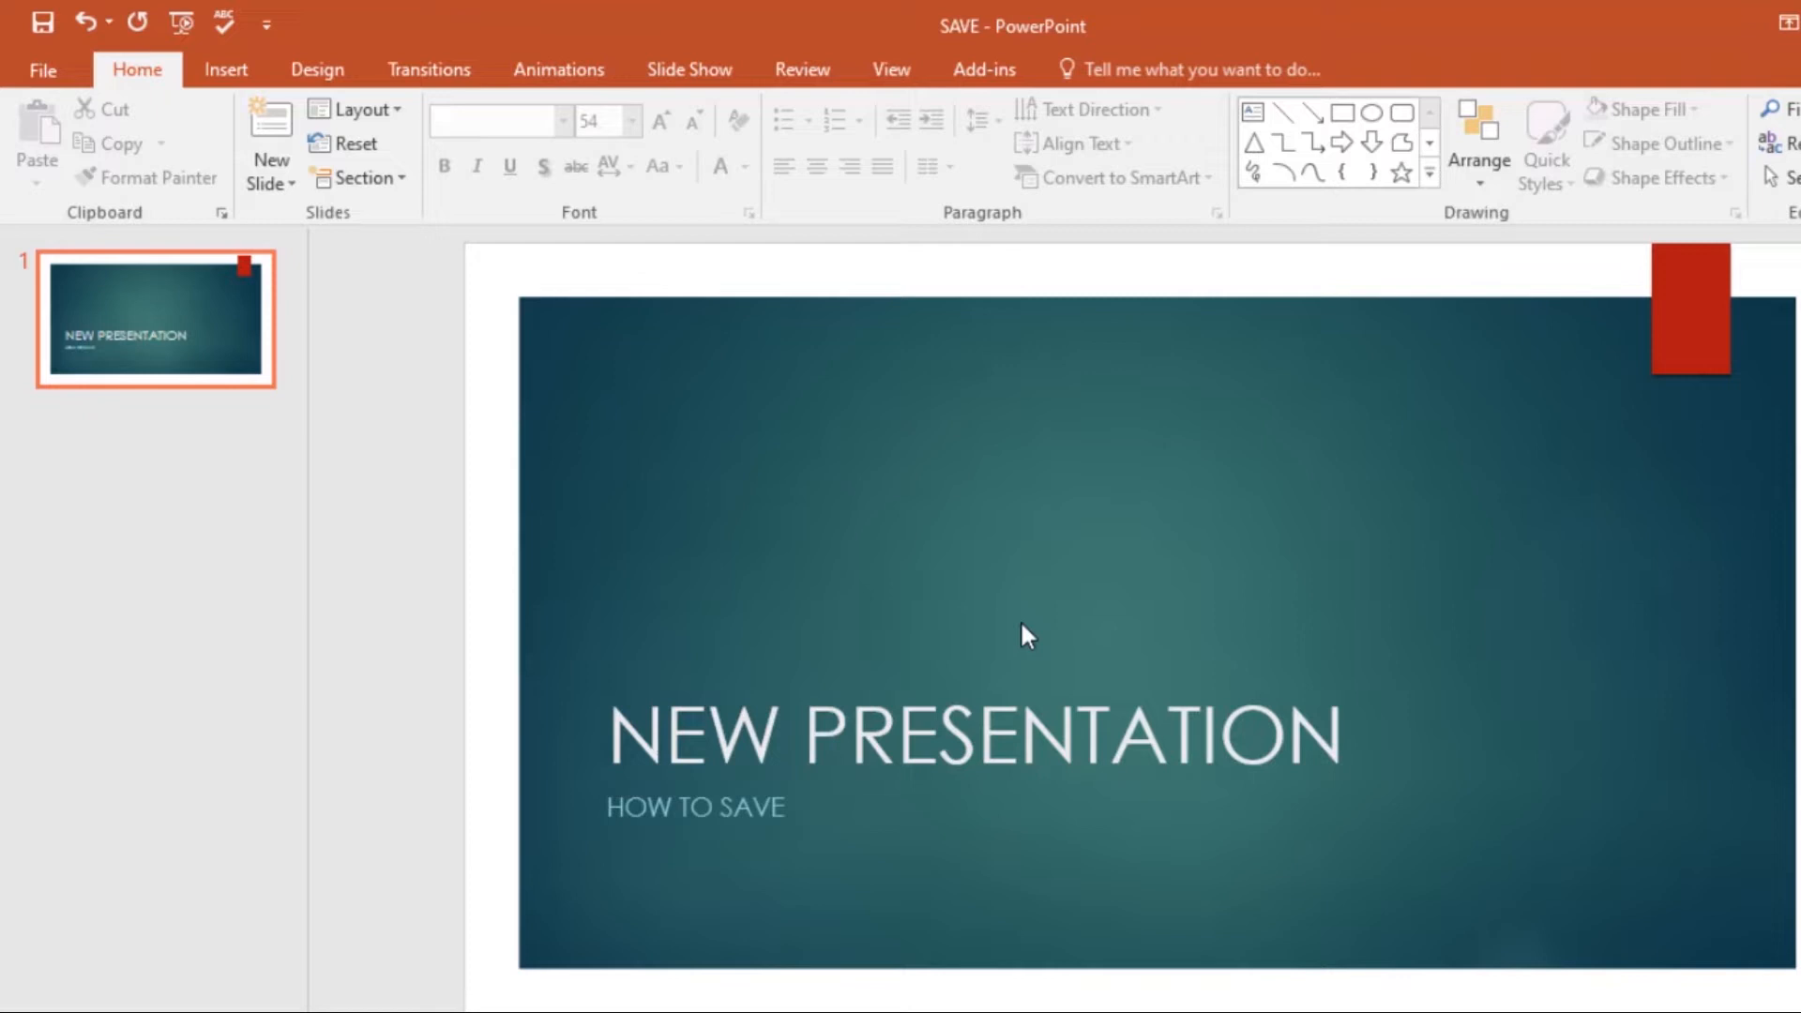
mouse_move(925, 674)
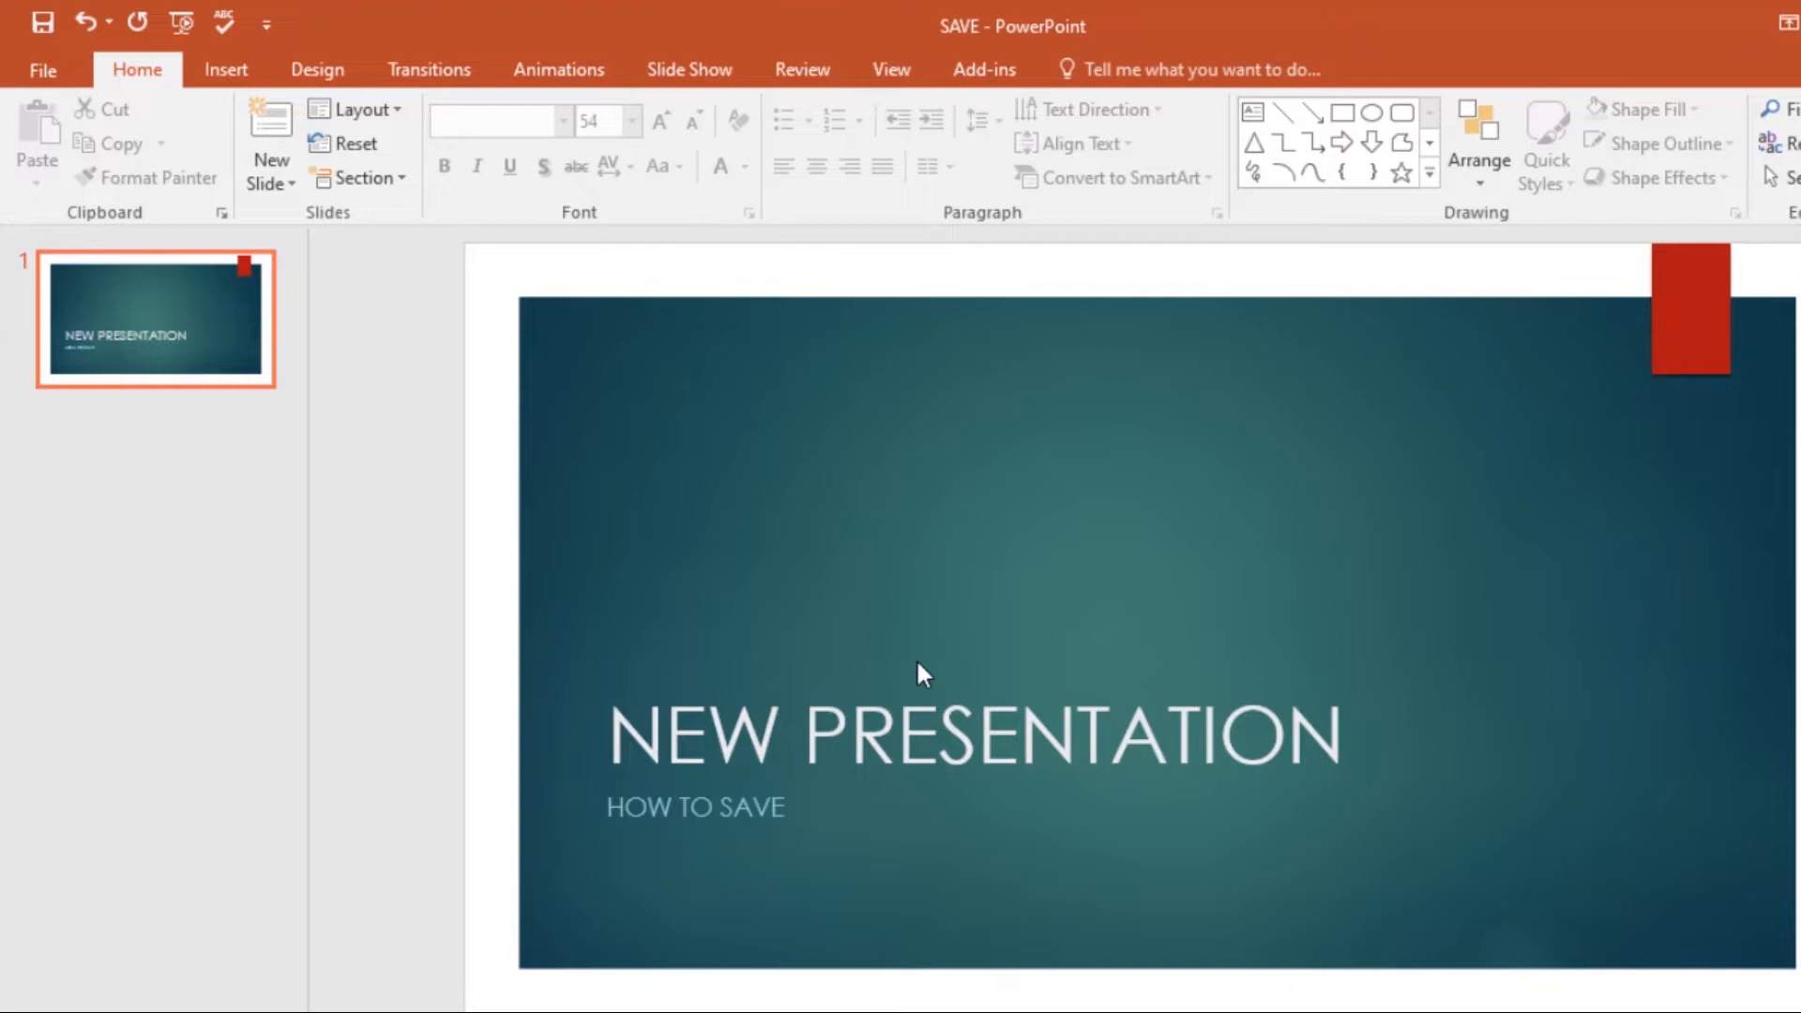
mouse_move(766, 646)
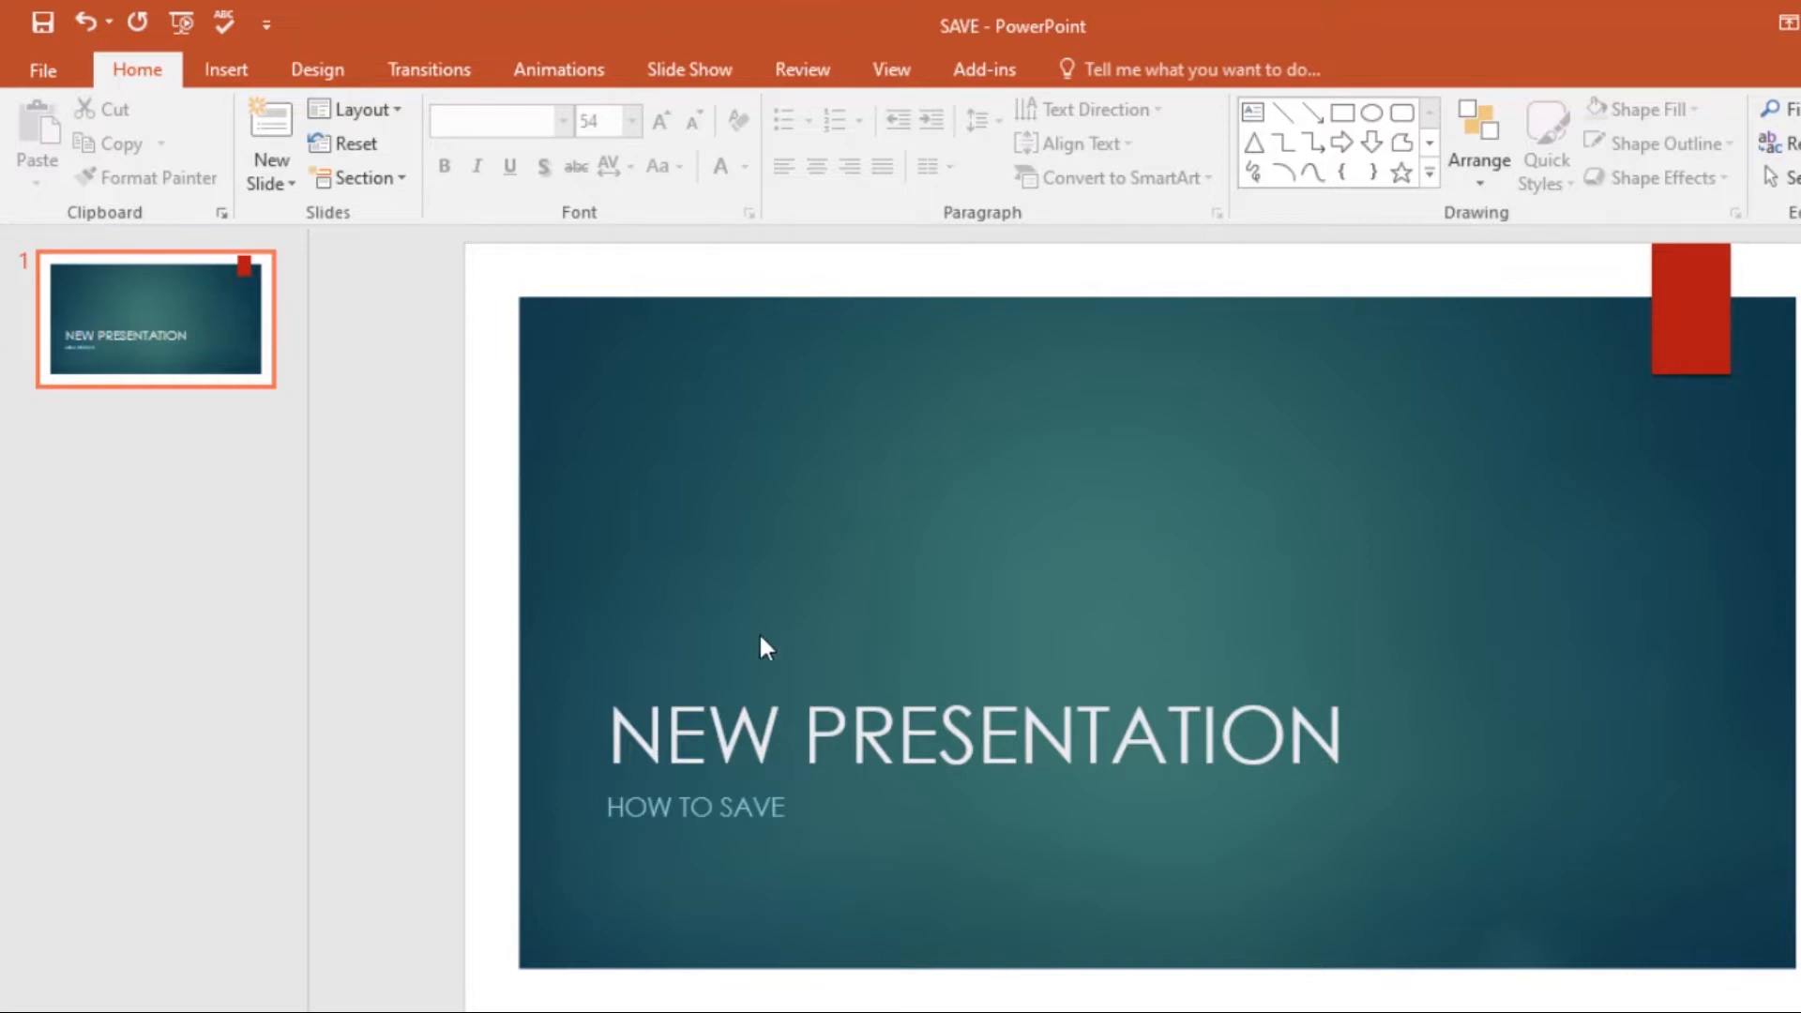
left_click(41, 69)
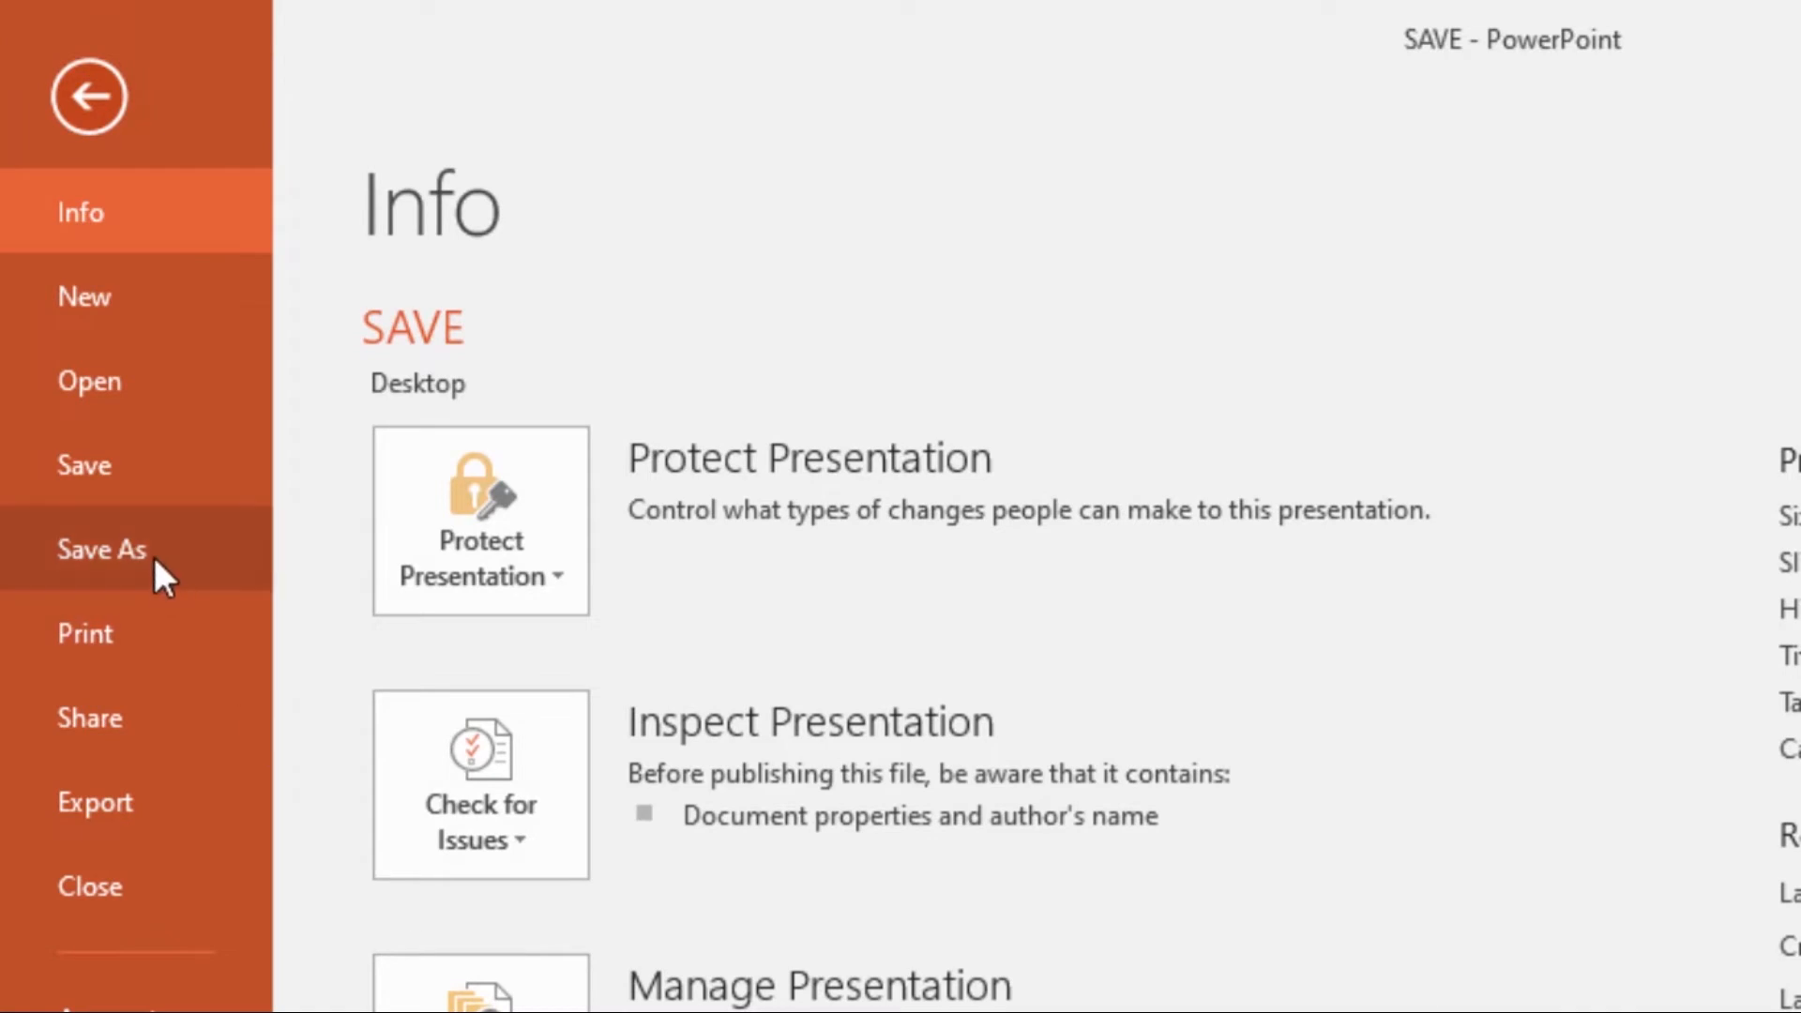
Start Save As and browse to a folder for a copy of SAVE.
left_click(101, 551)
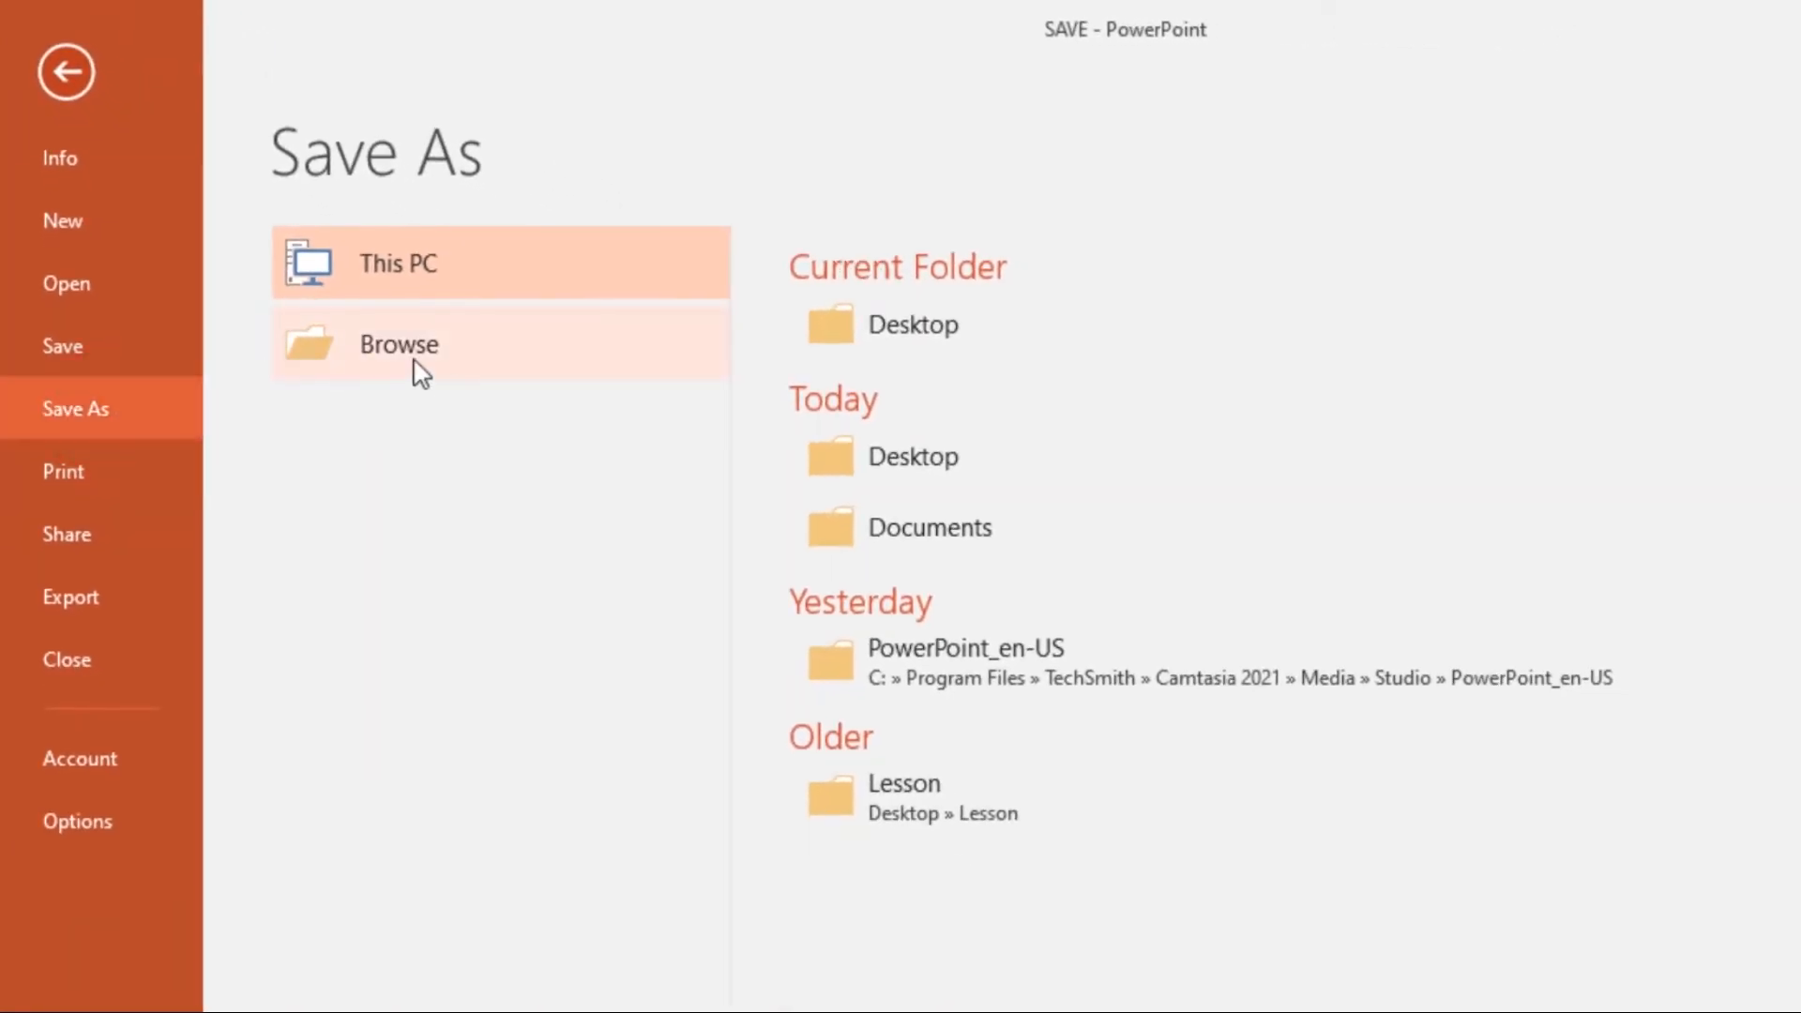
left_click(397, 343)
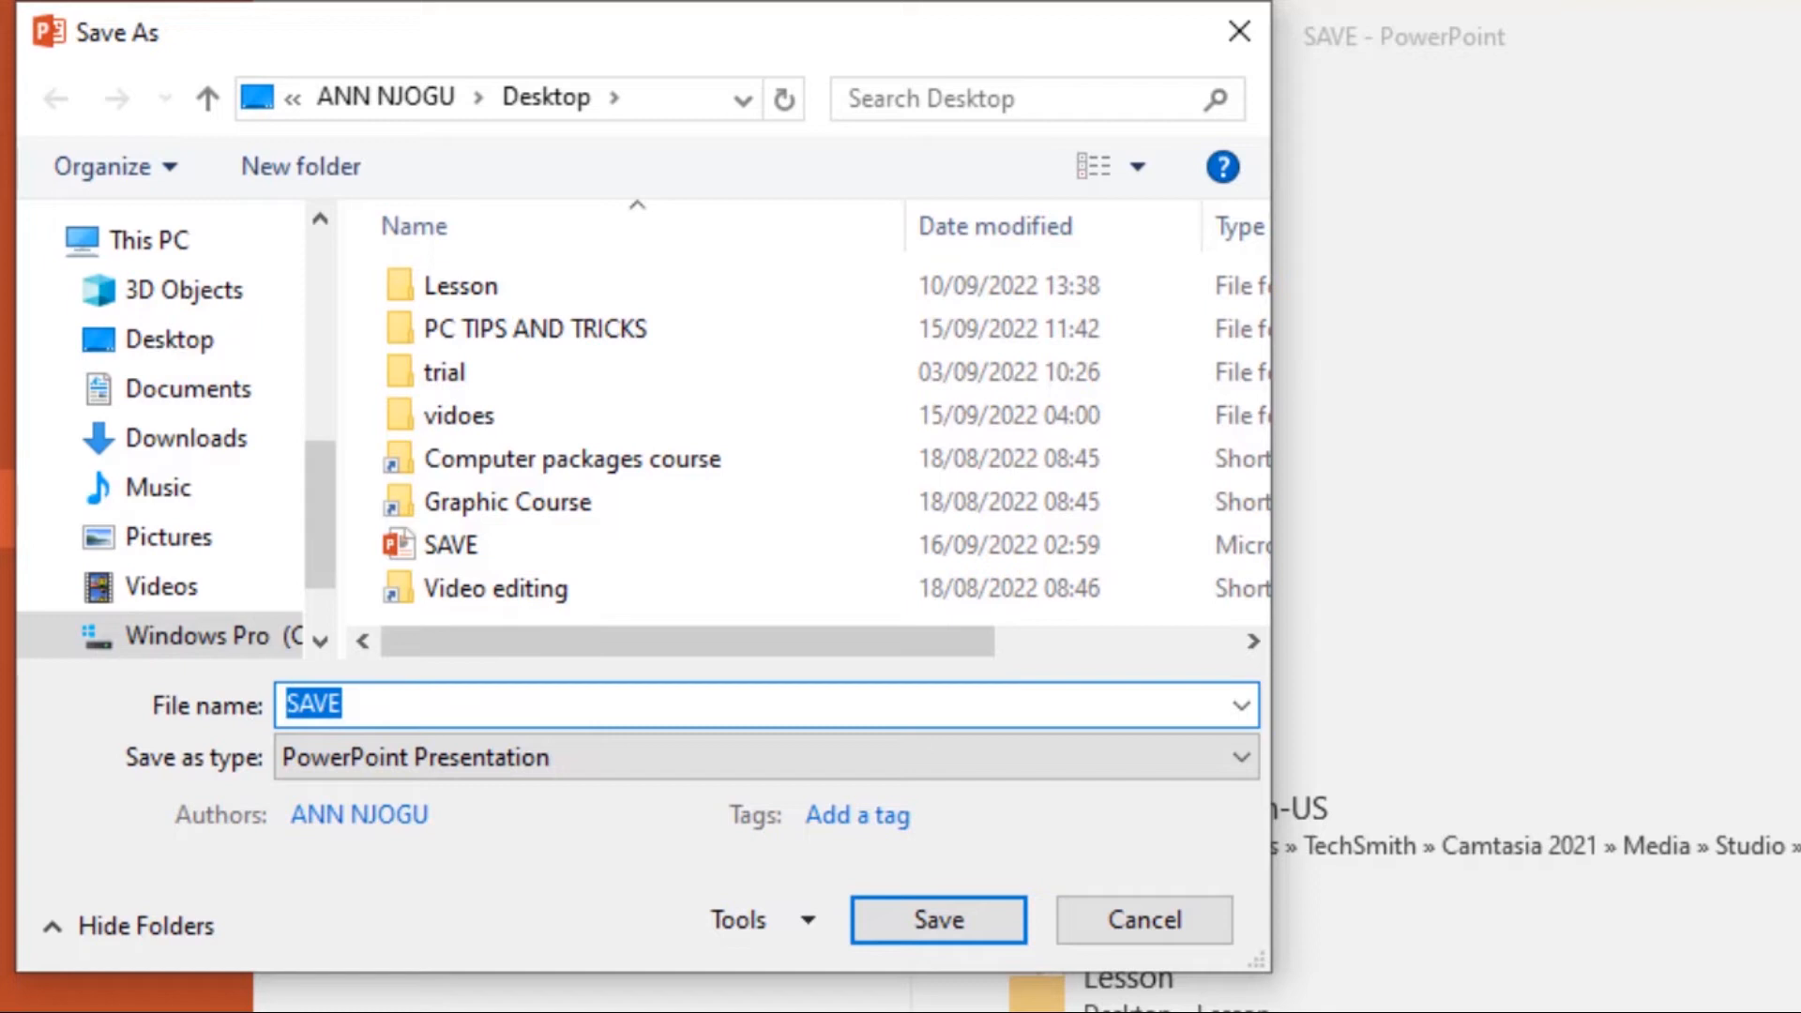
Save a copy named 'PRESENTATION 2' into the Desktop folder.
type("PRESENTATI")
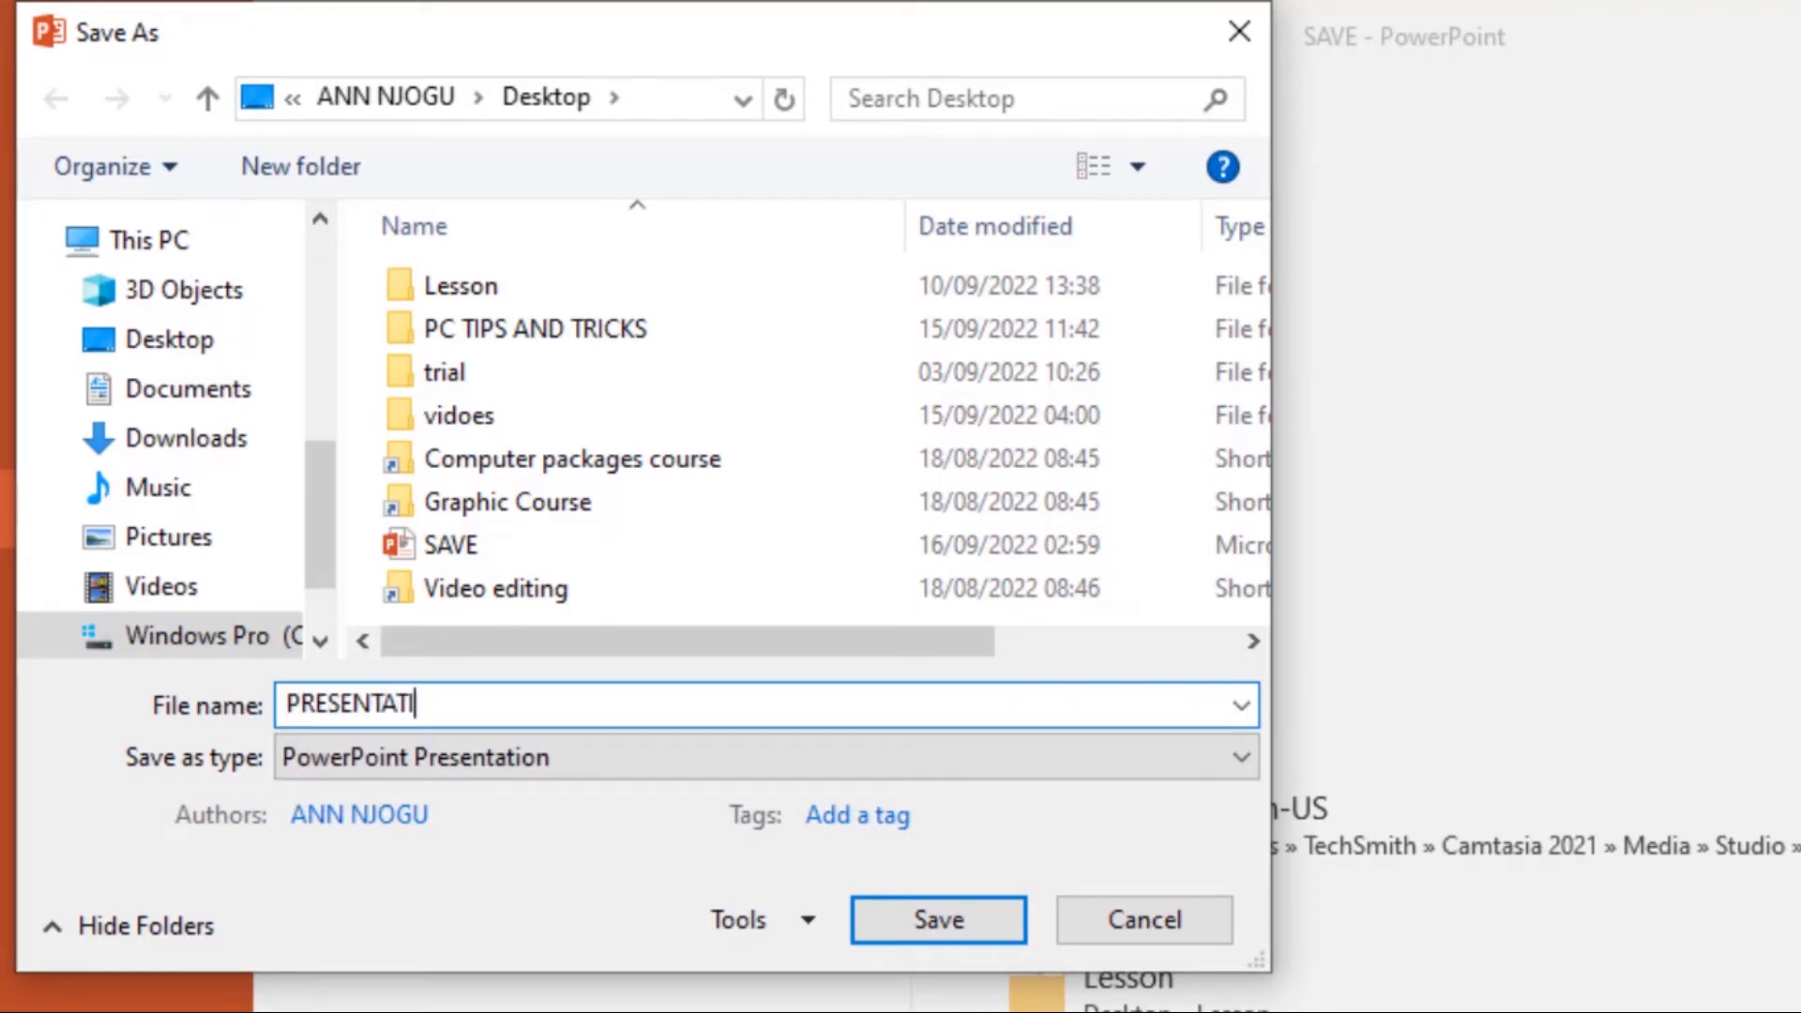
type("ON 2")
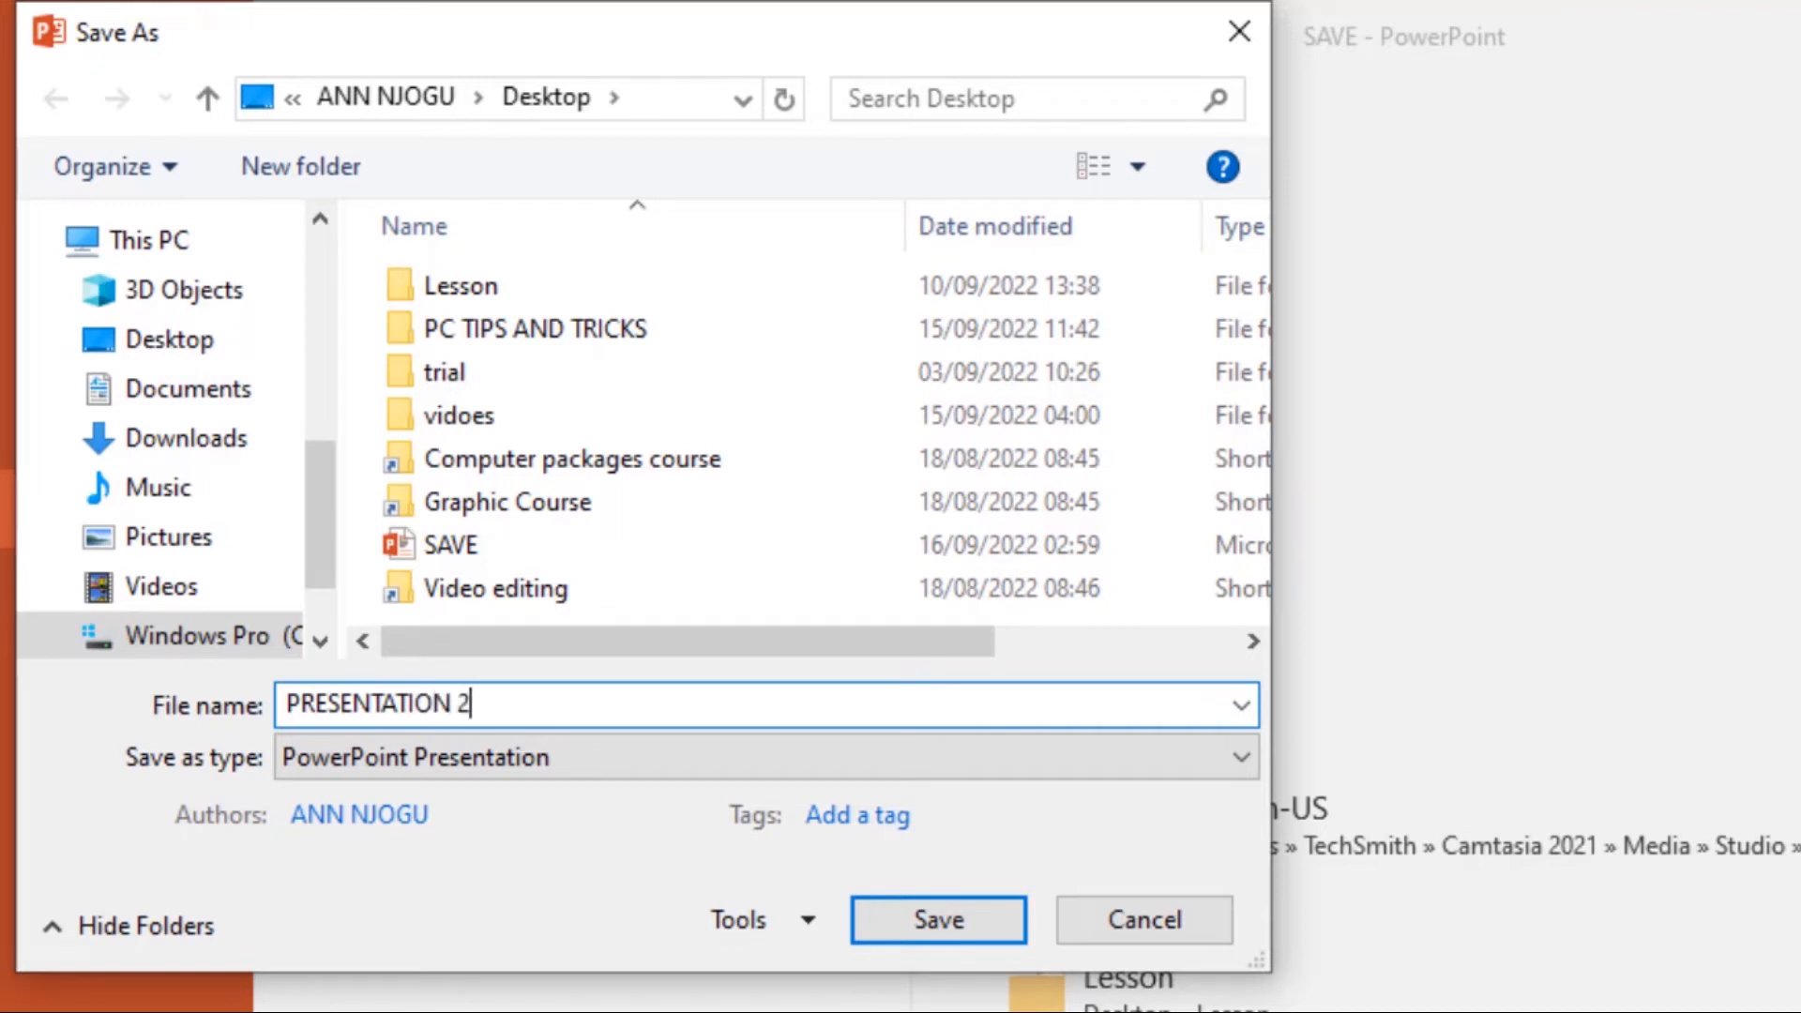
left_click(175, 338)
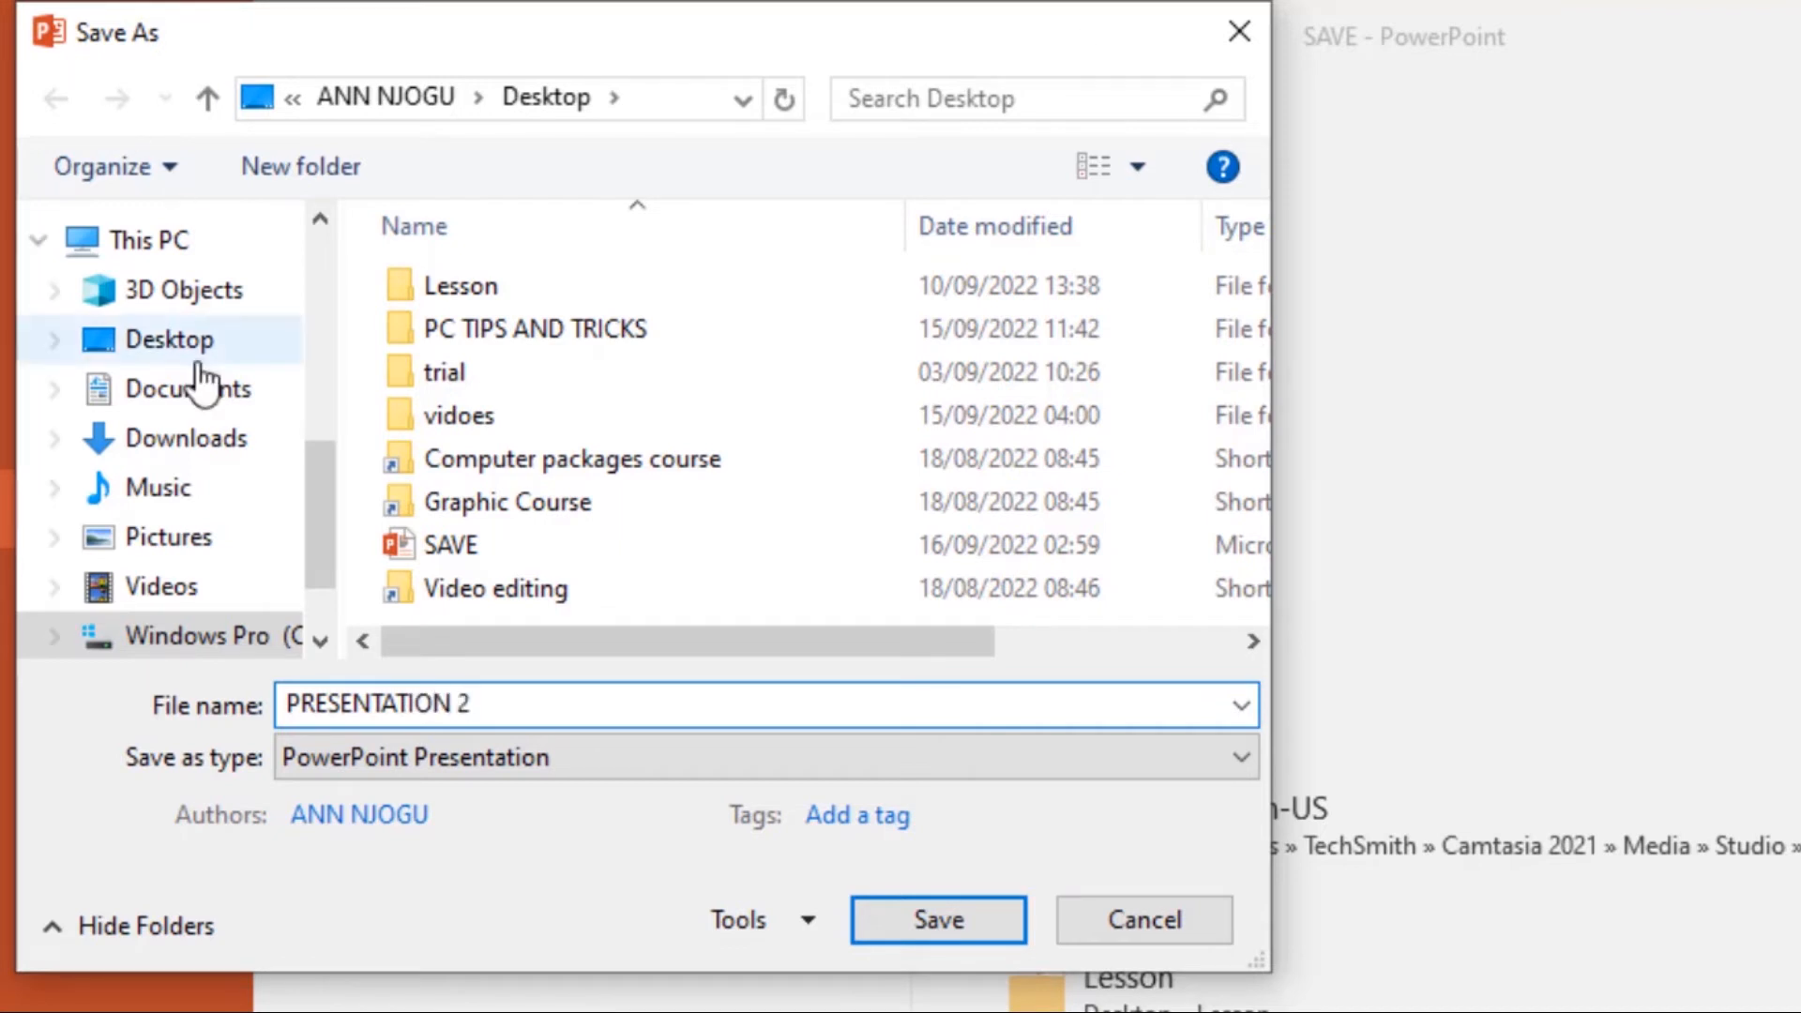
left_click(1091, 167)
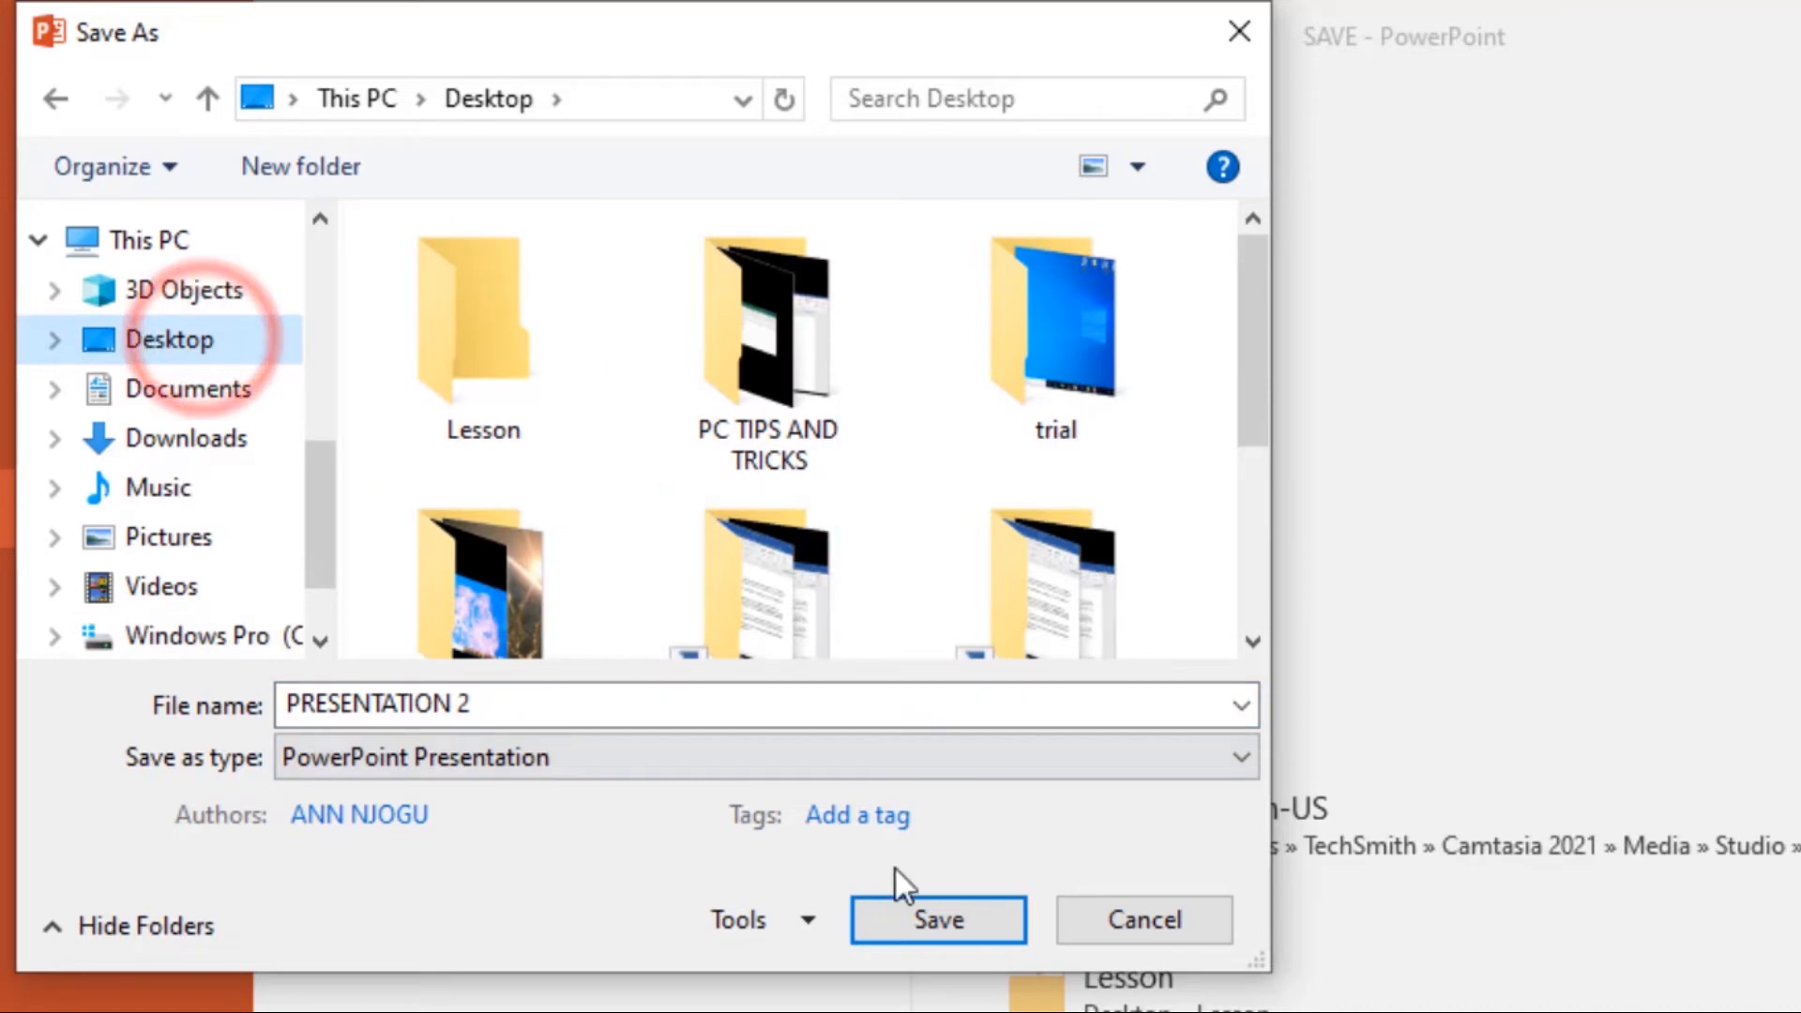
left_click(937, 919)
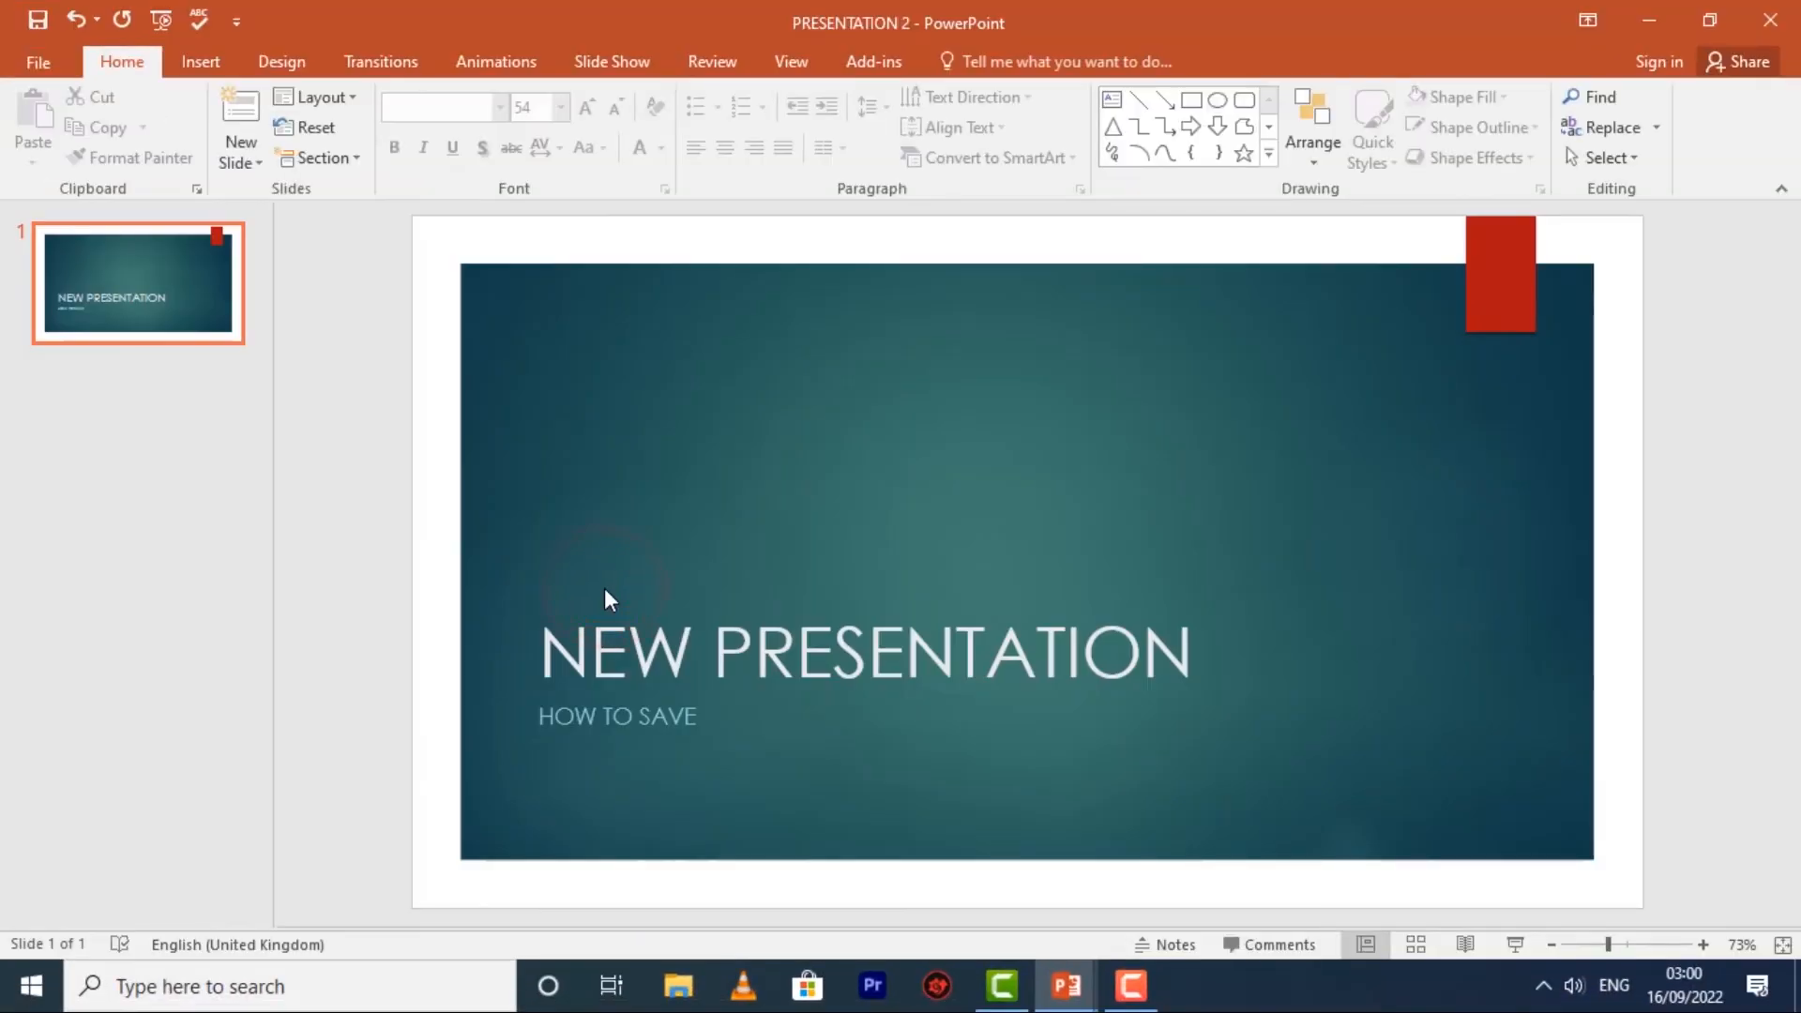
mouse_move(1552, 201)
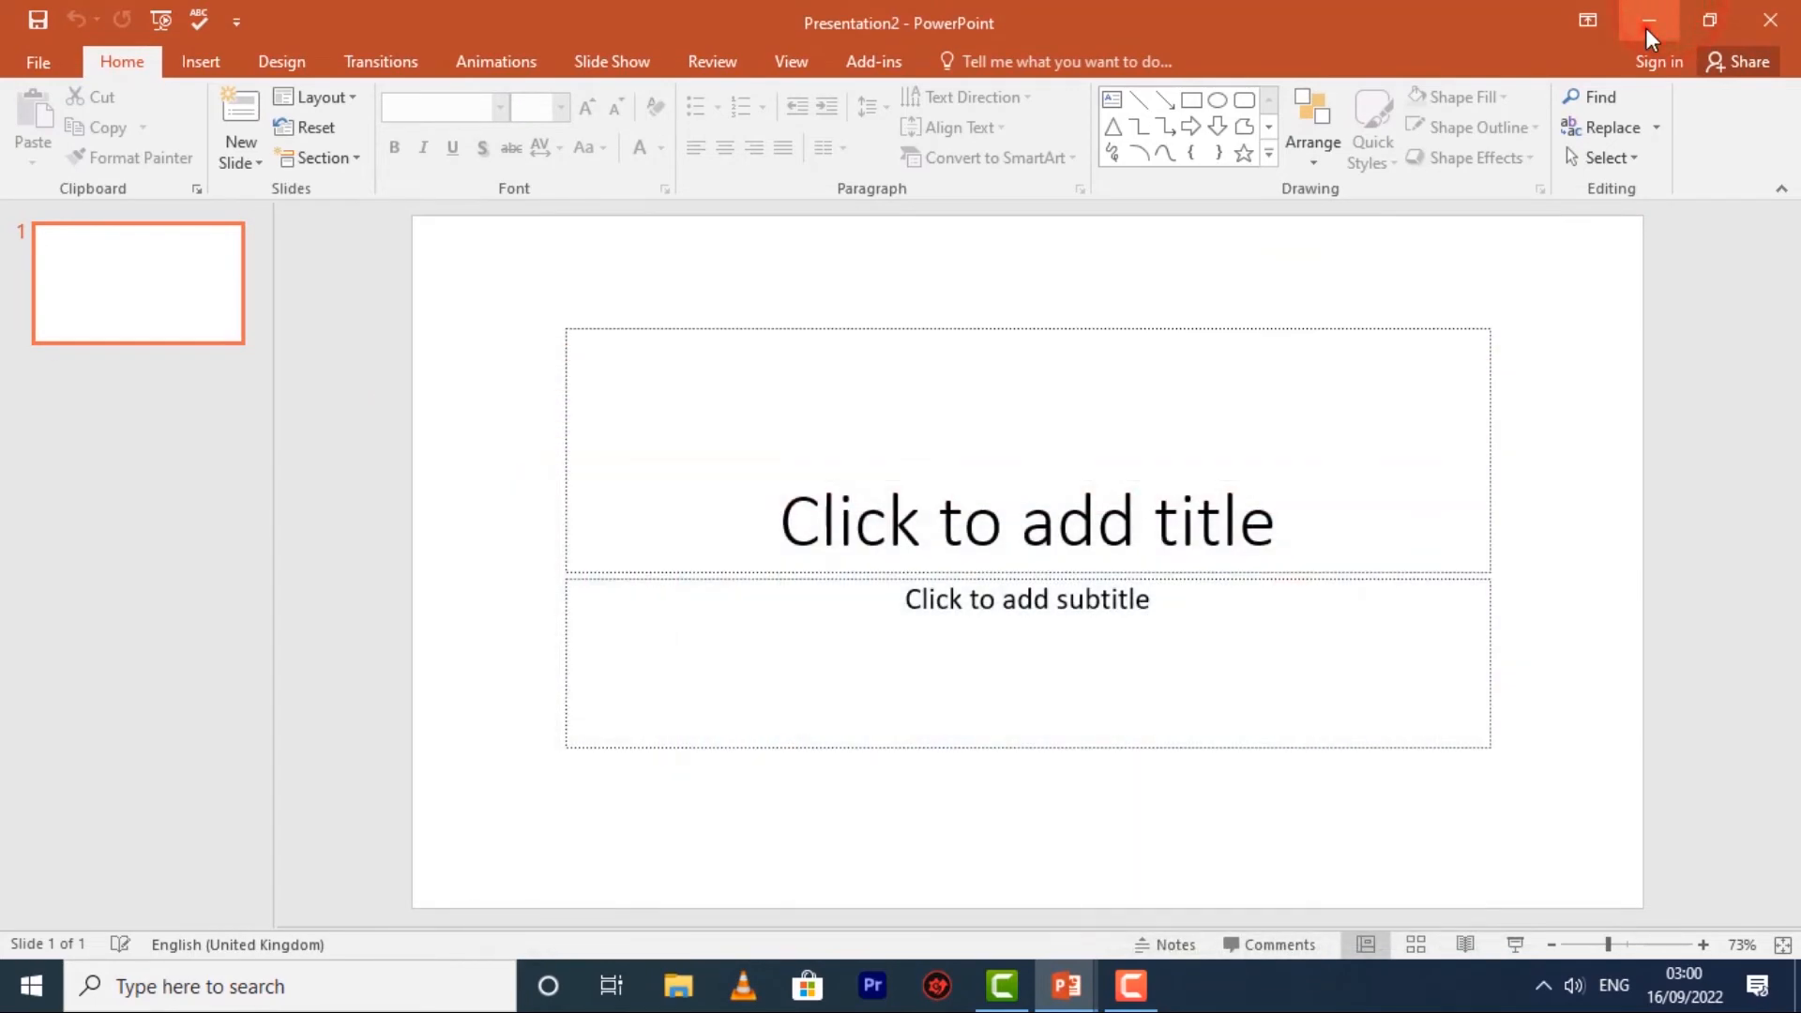
Minimize the PowerPoint window to reveal the desktop.
left_click(1647, 21)
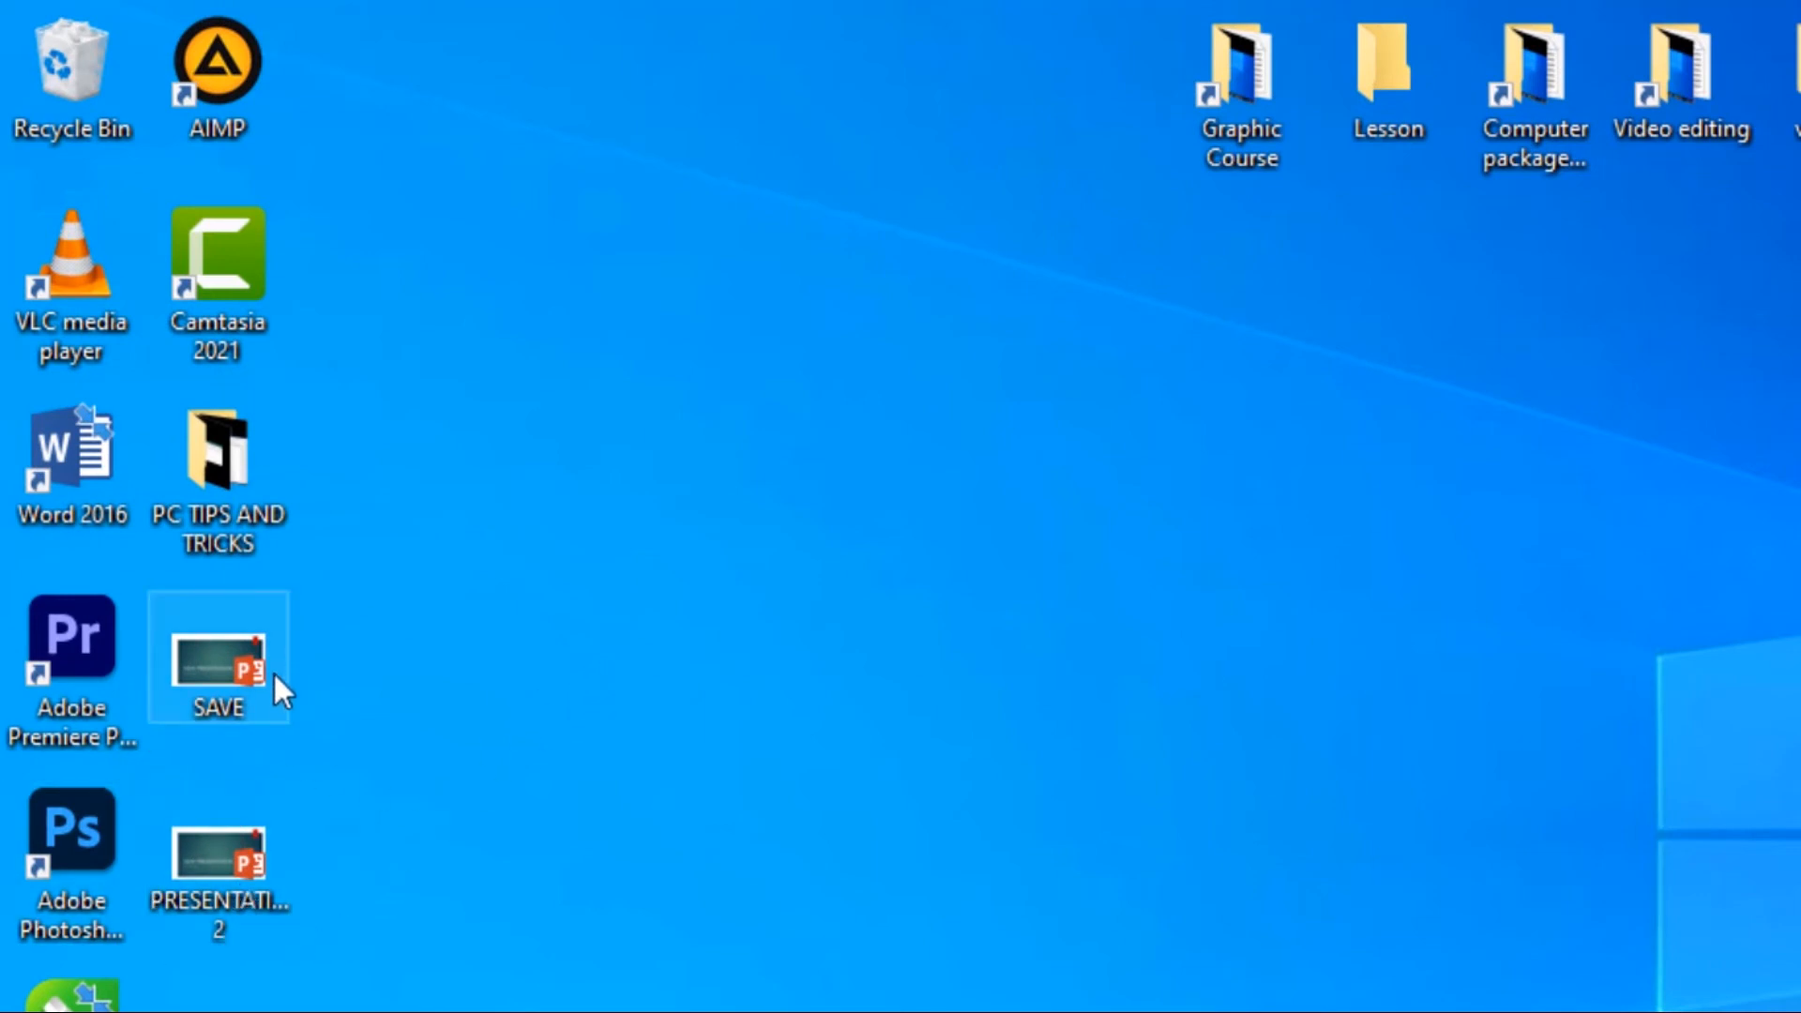
Select the PRESENTATION 2 file icon next to SAVE on the desktop.
left_click(219, 861)
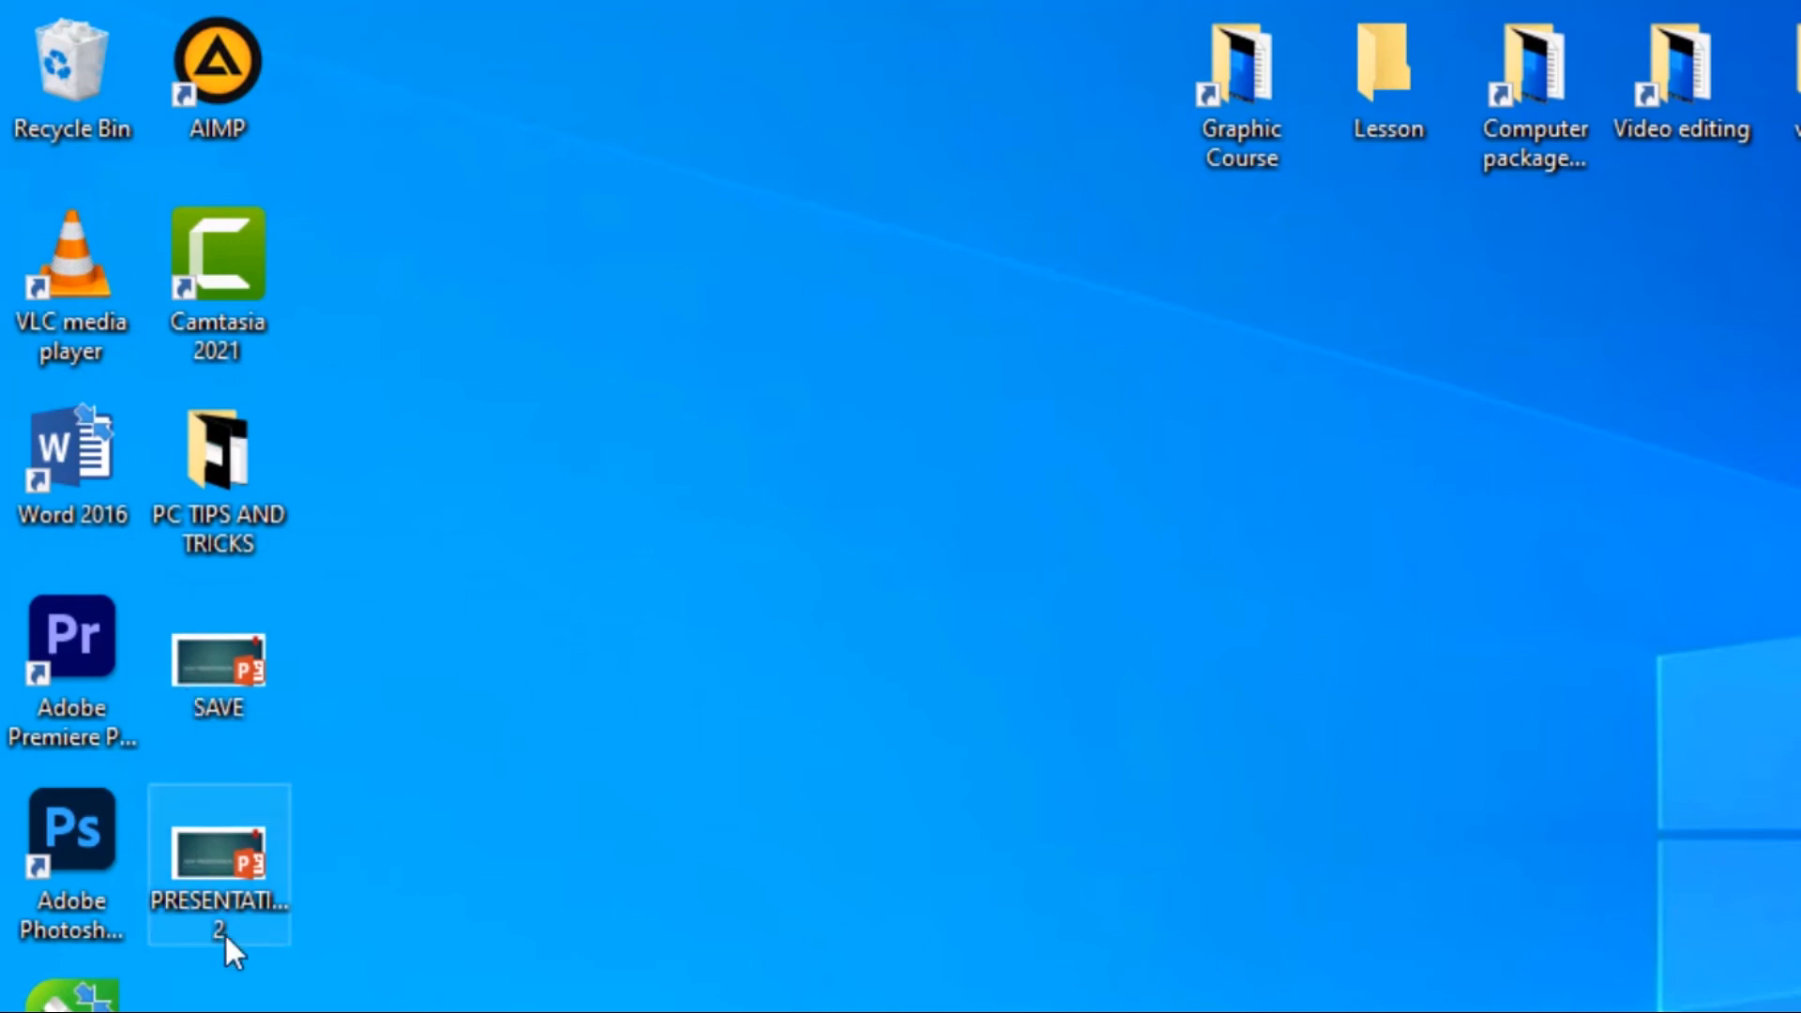